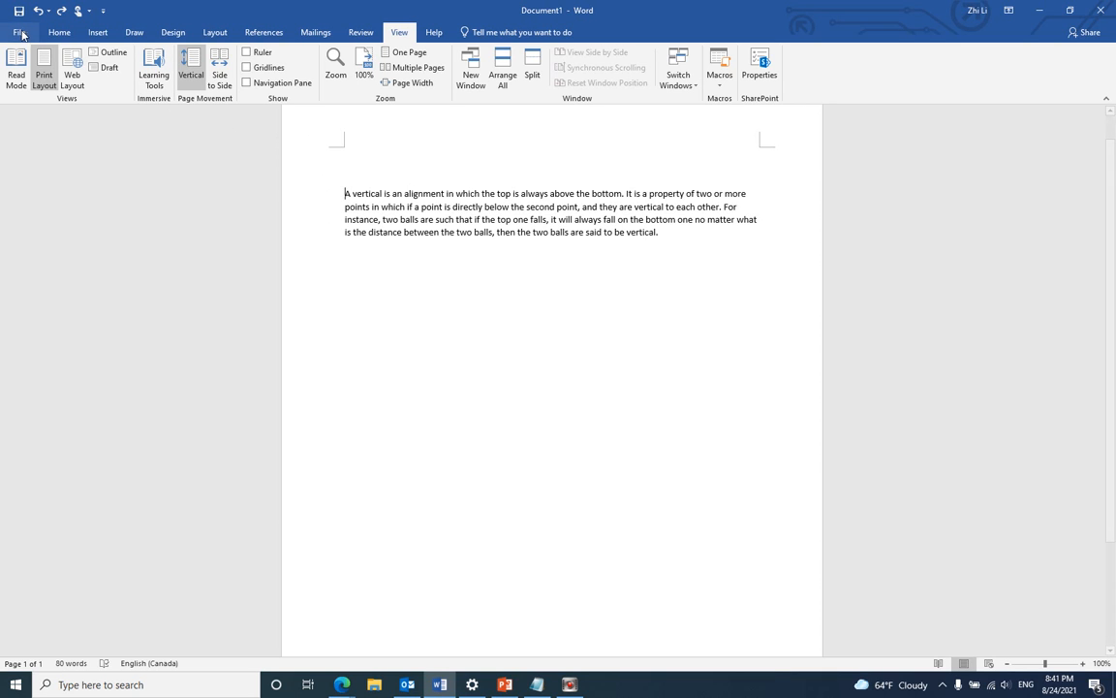
# Step: Draw a Line shape vertically along the paragraph's left edge
pyautogui.click(97, 31)
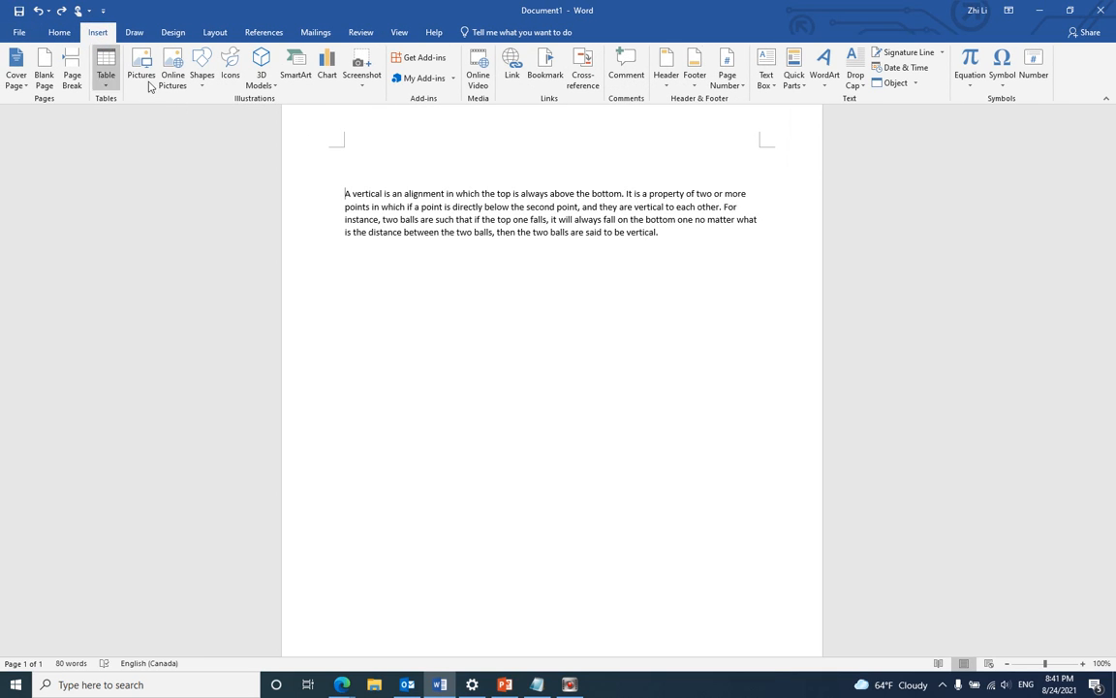
pyautogui.click(202, 68)
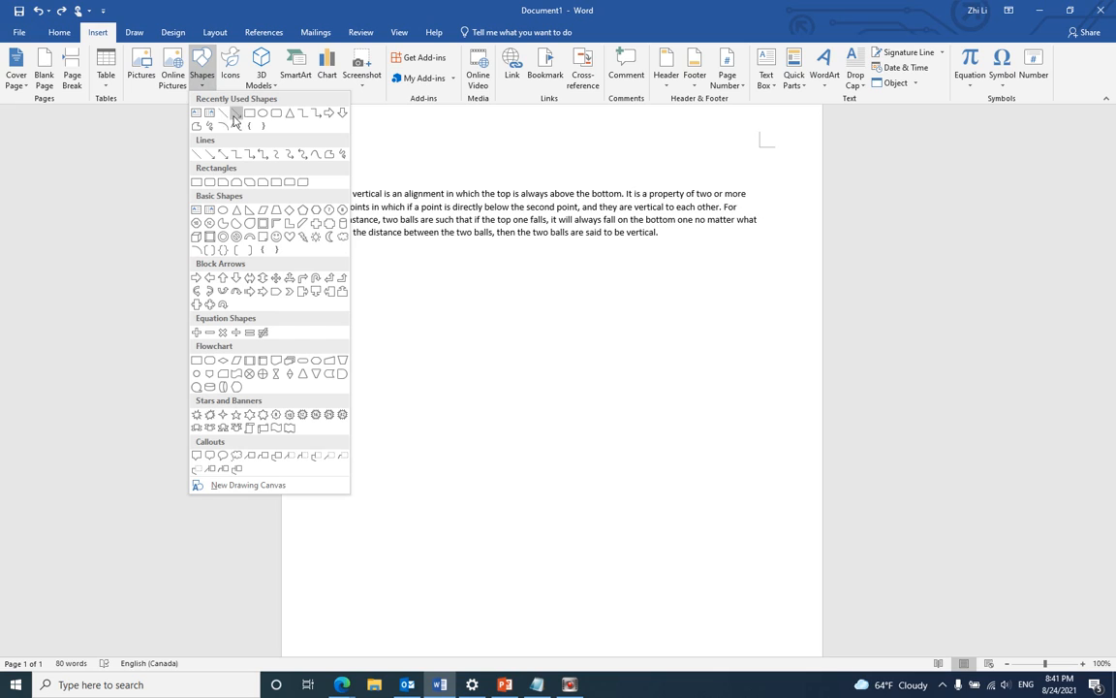
pyautogui.moveTo(223, 112)
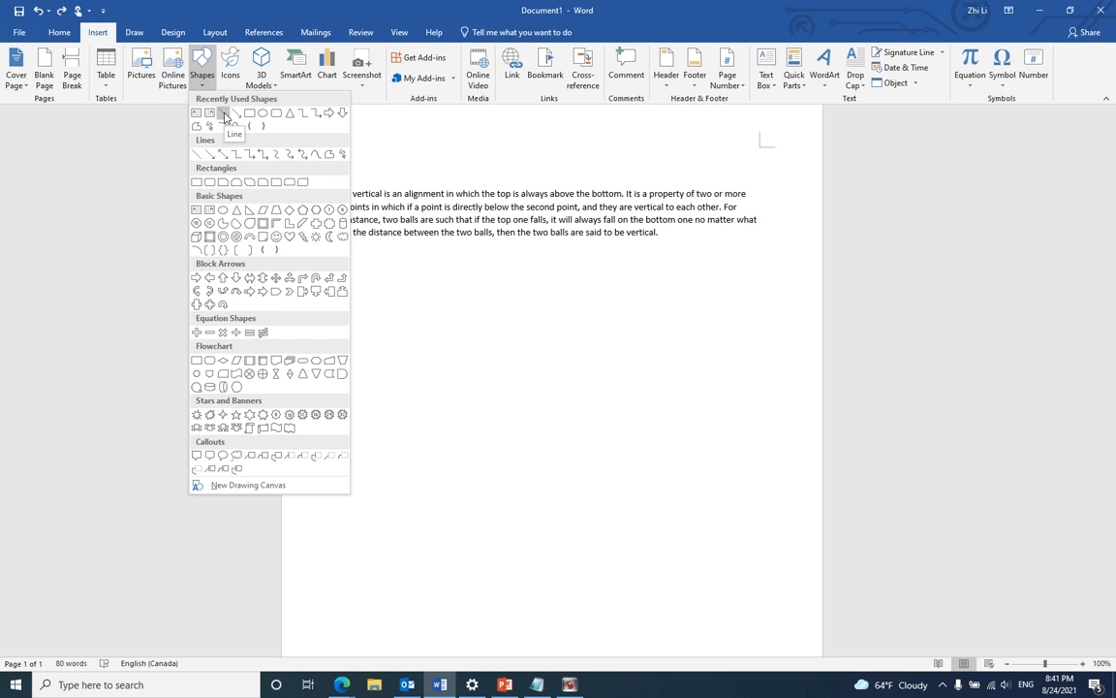
pyautogui.click(221, 112)
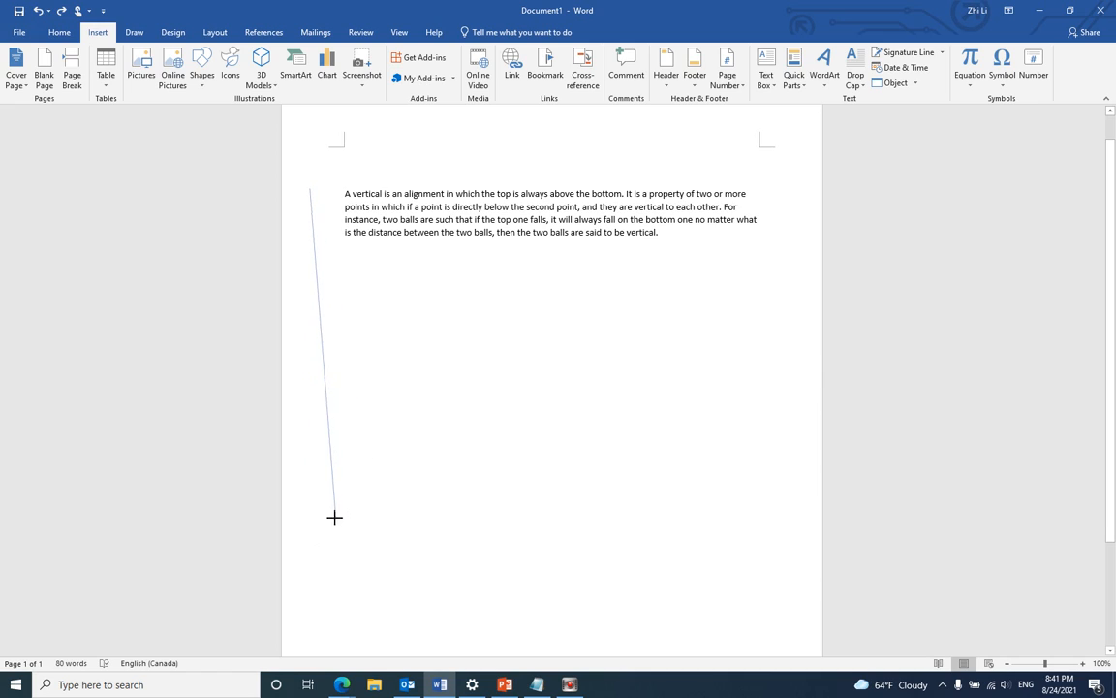
pyautogui.moveTo(335, 517); pyautogui.dragTo(349, 520)
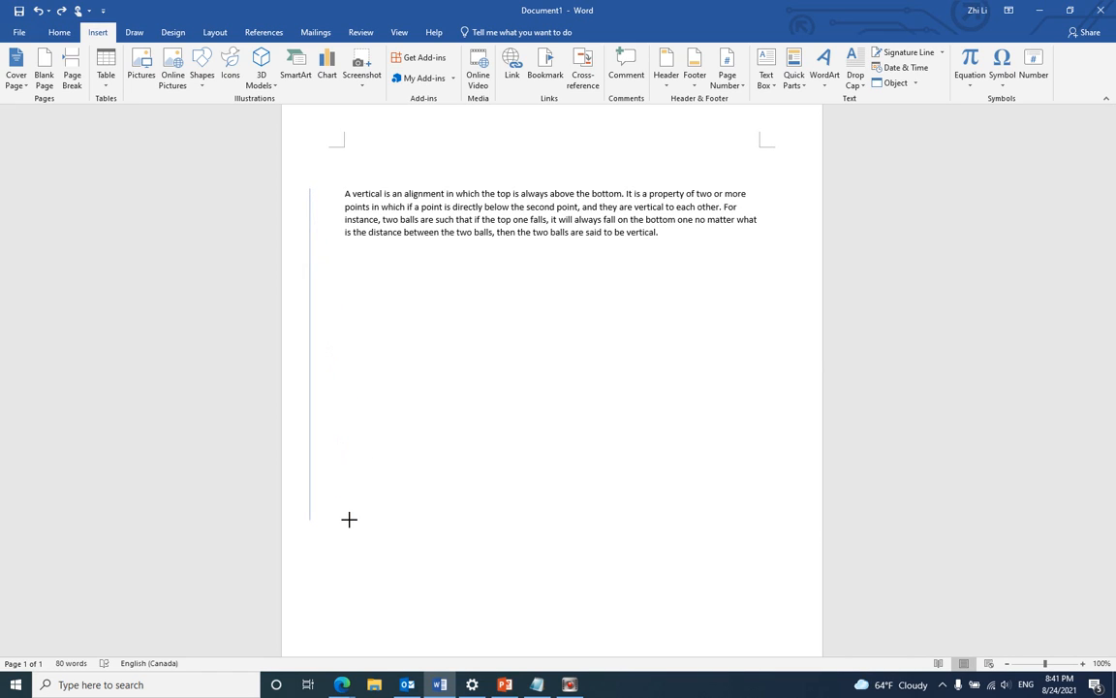
pyautogui.moveTo(310, 190); pyautogui.dragTo(311, 519)
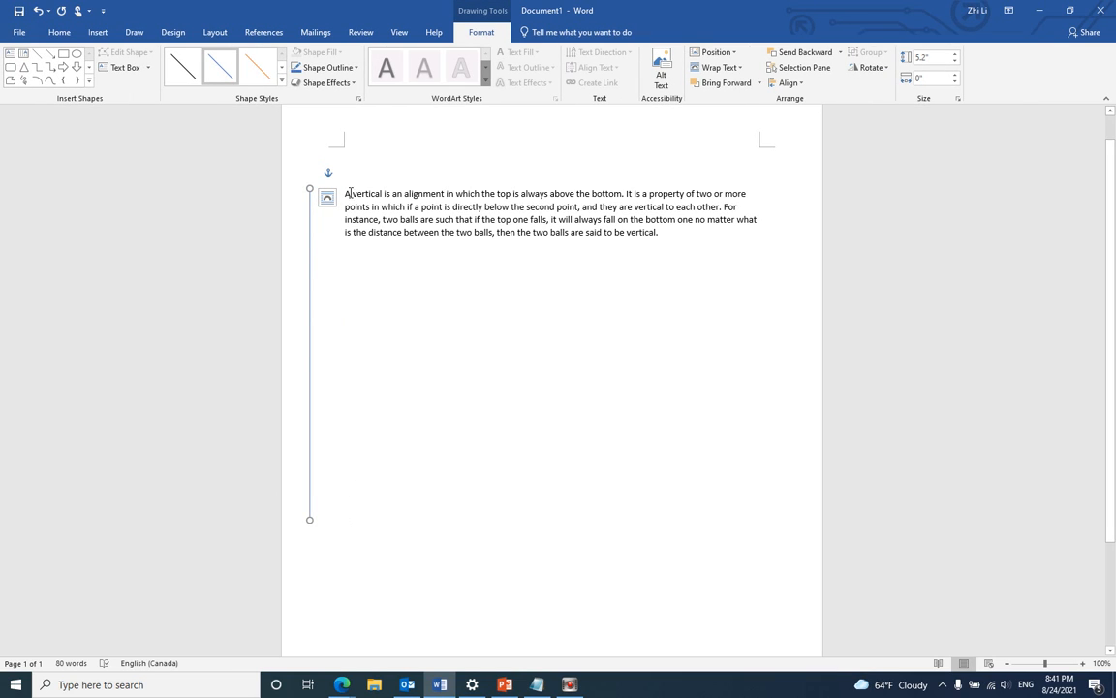
# Step: Set the line's outline to 6 pt green and drag it to the paragraph's right margin
pyautogui.click(330, 66)
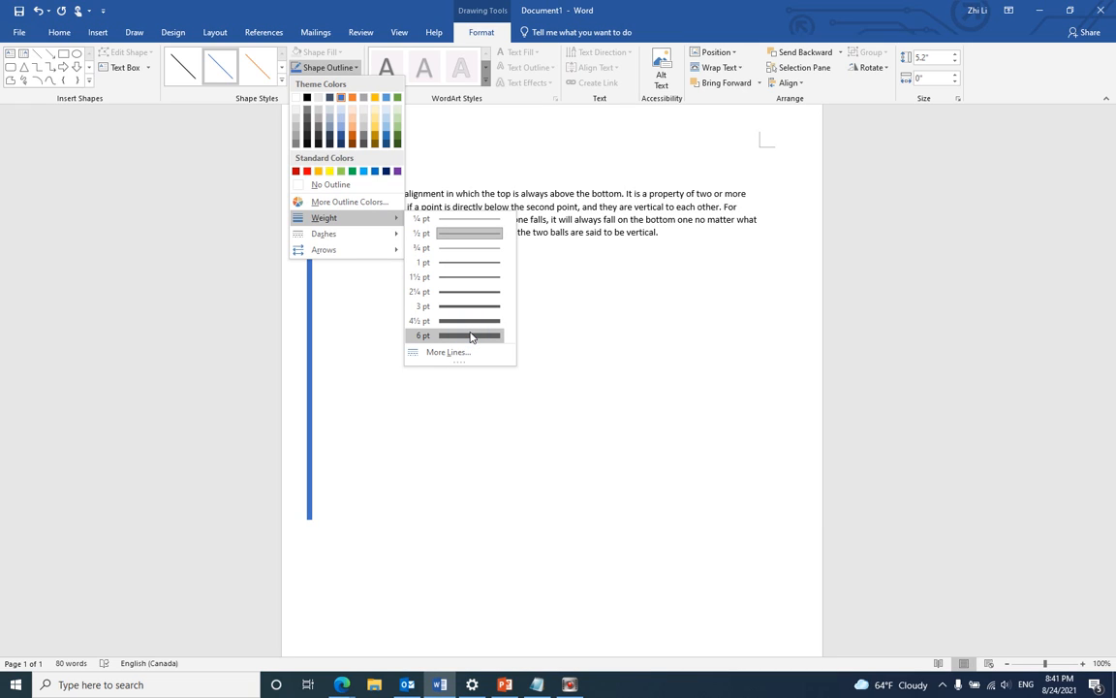
pyautogui.click(469, 336)
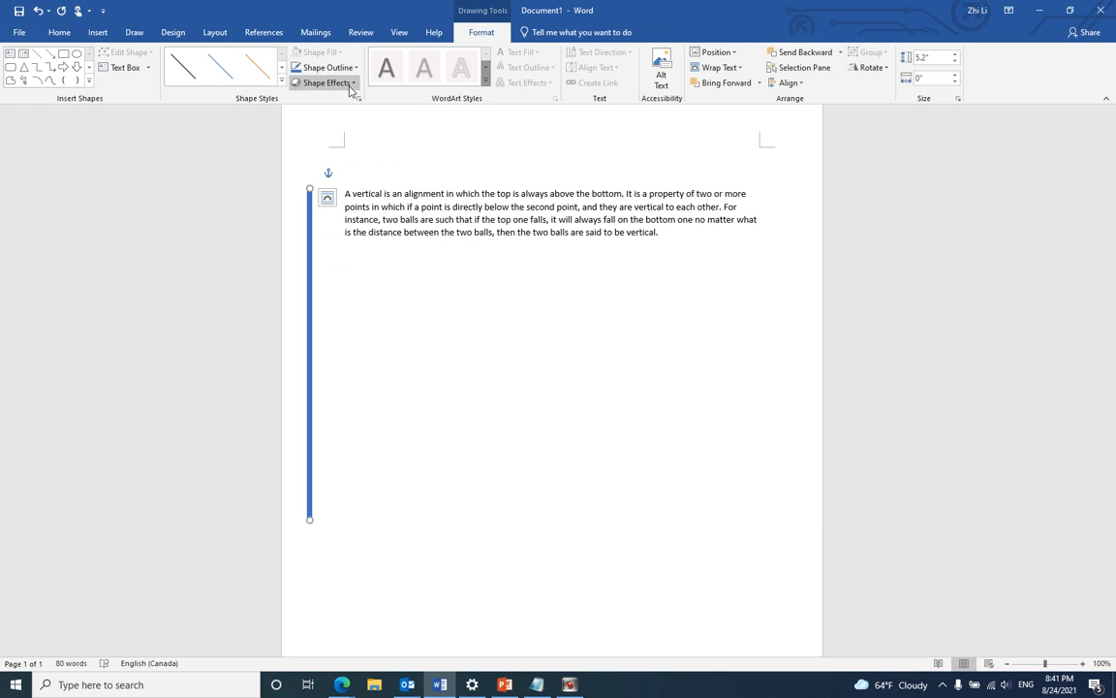
pyautogui.click(326, 66)
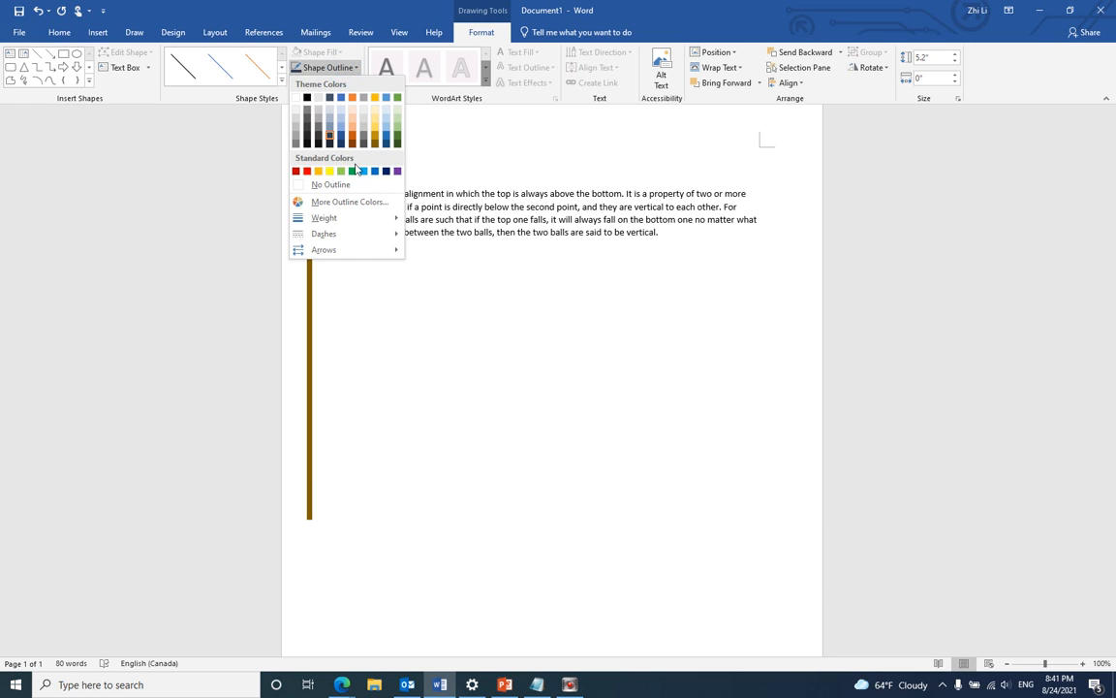
pyautogui.click(342, 171)
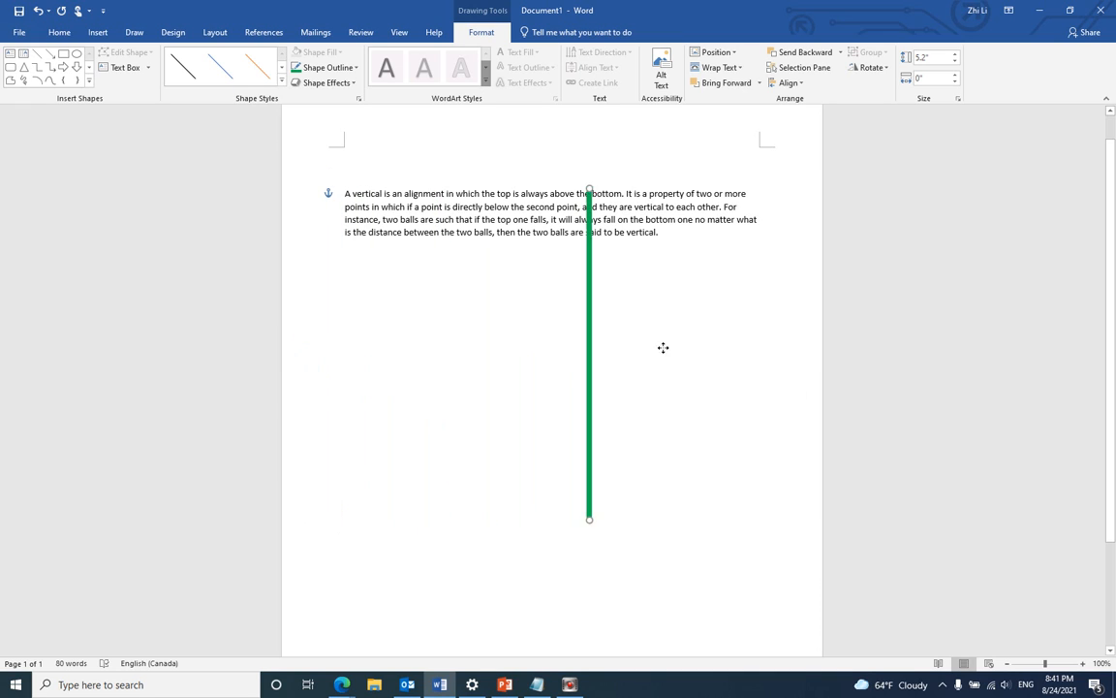
pyautogui.moveTo(589, 352); pyautogui.dragTo(784, 352)
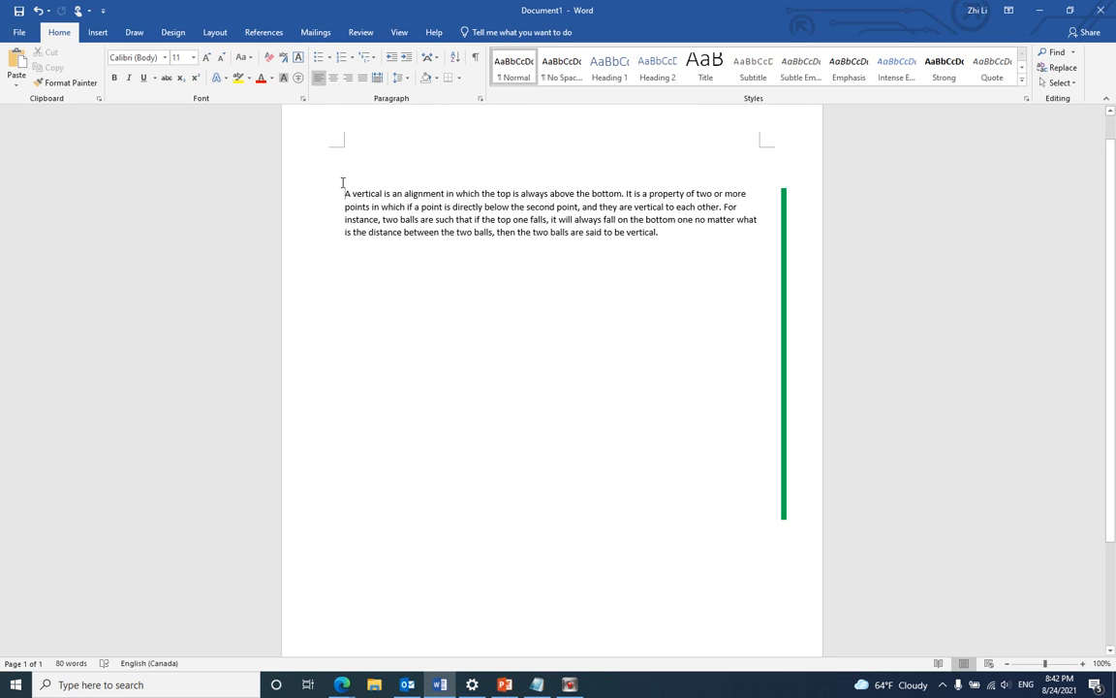
# Step: Select the paragraph and reach its Tabs settings through the Paragraph dialog
pyautogui.moveTo(345, 194); pyautogui.dragTo(659, 233)
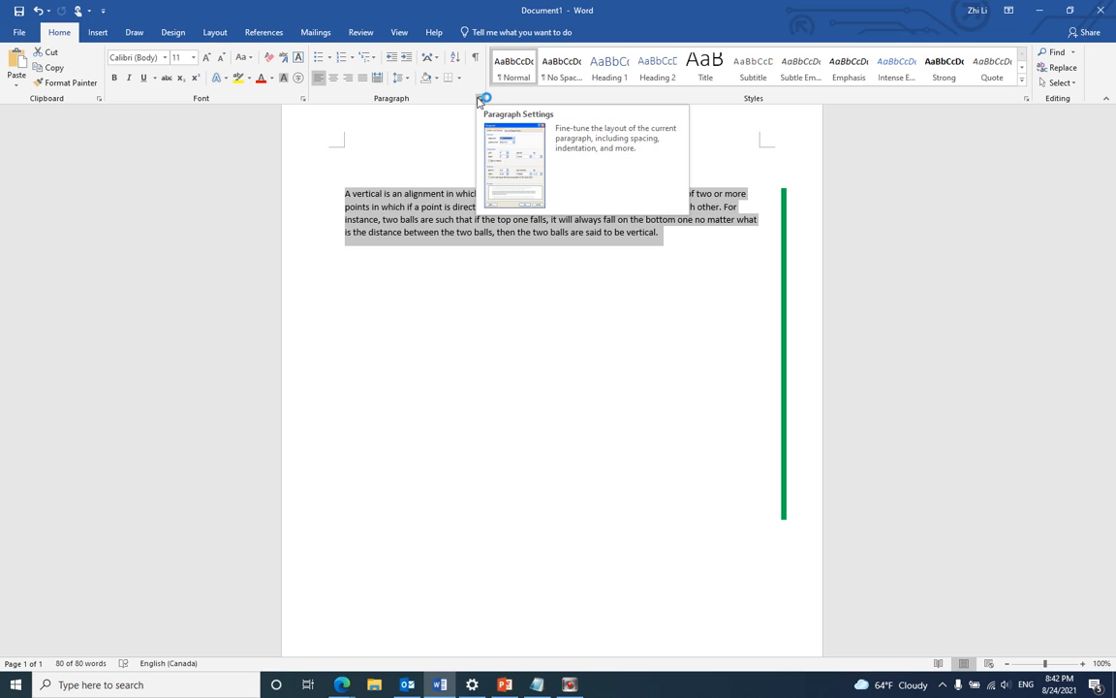
pyautogui.click(482, 97)
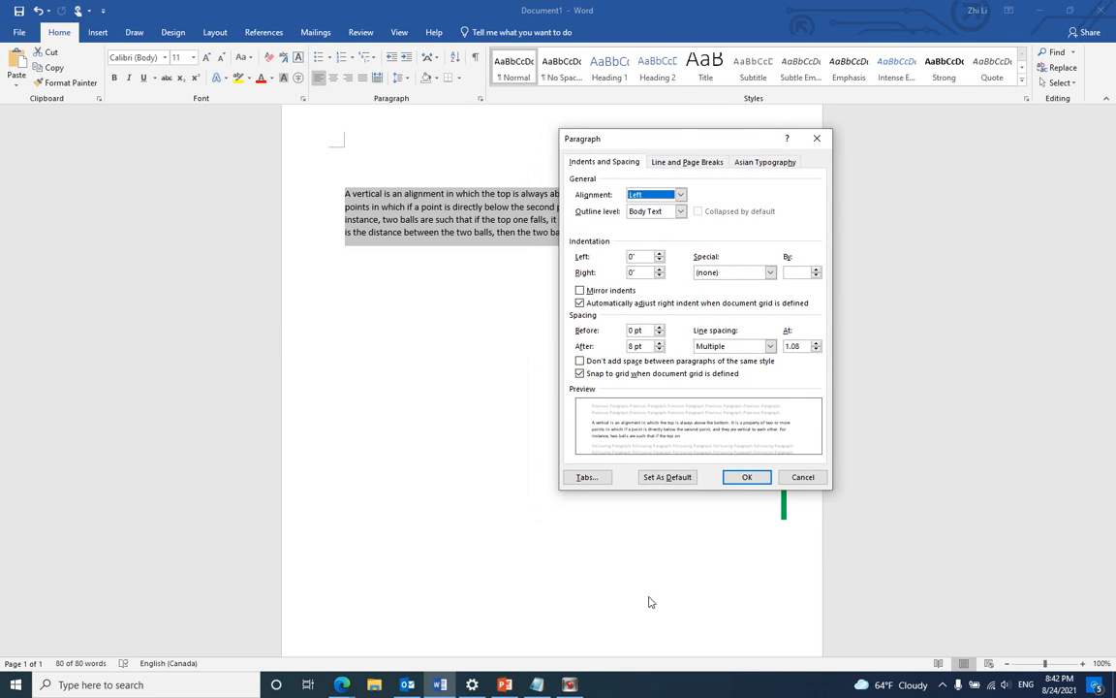
pyautogui.click(586, 477)
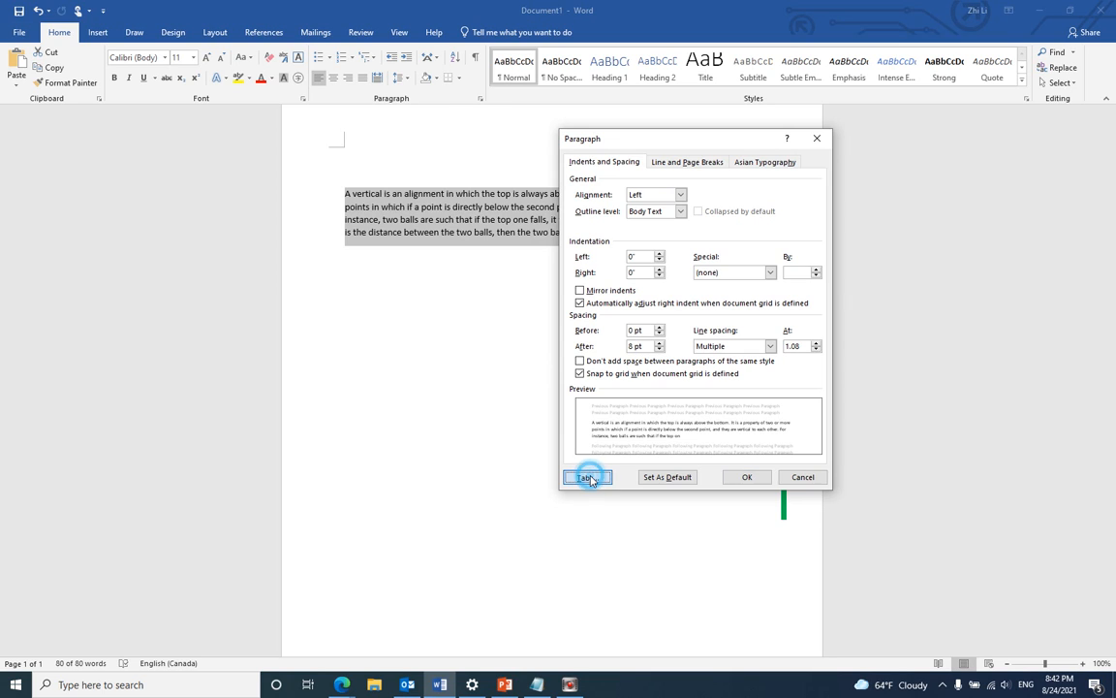
# Step: Apply a Bar-aligned tab stop at -0.5 to the paragraph
pyautogui.click(585, 477)
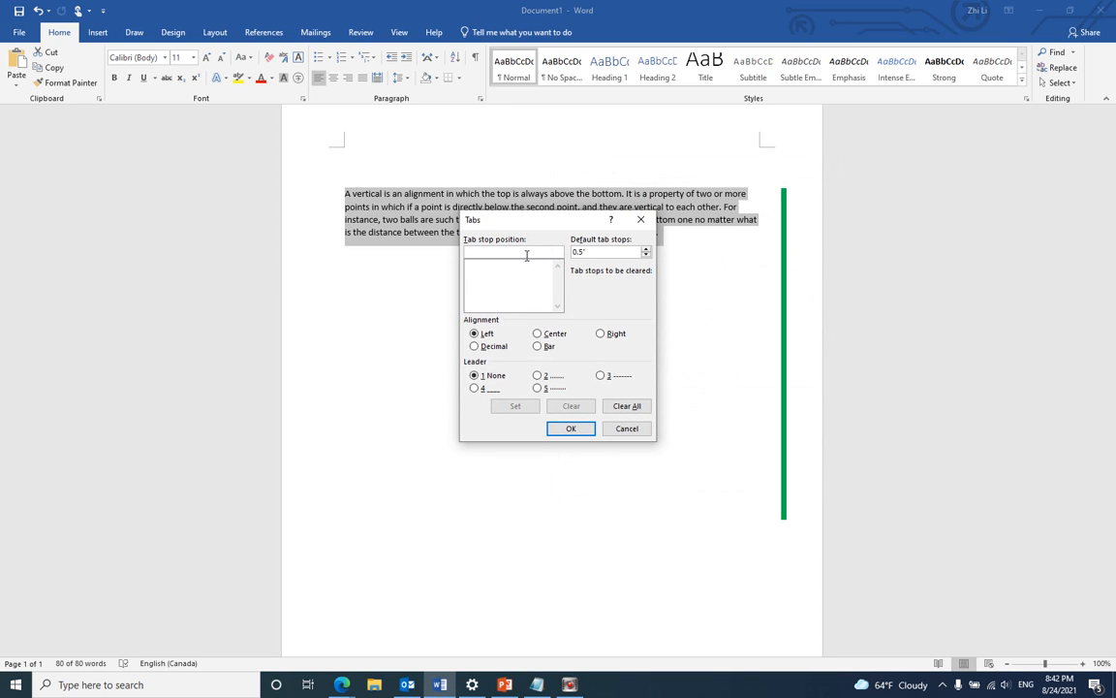
pyautogui.click(537, 345)
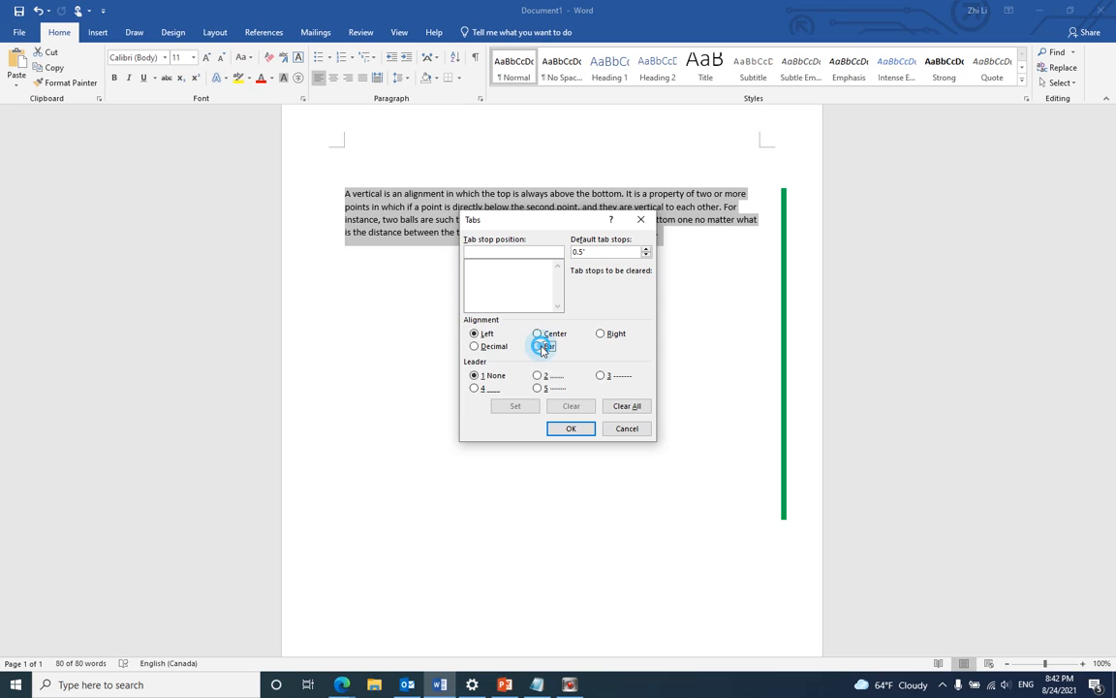
pyautogui.click(539, 345)
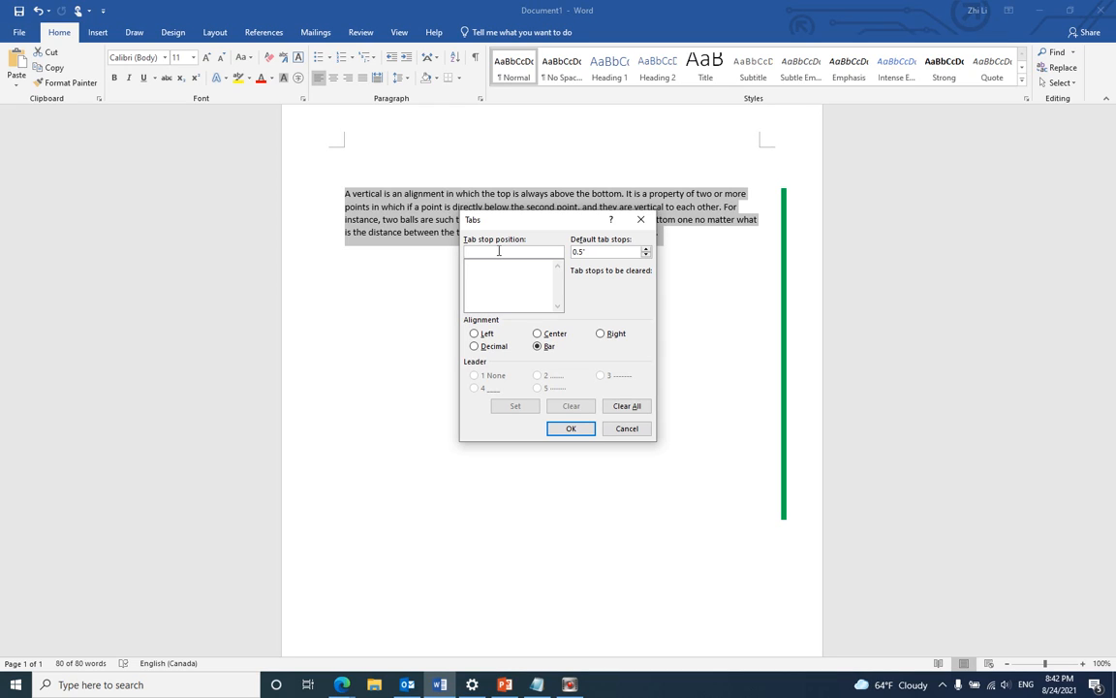
pyautogui.write('-0.5')
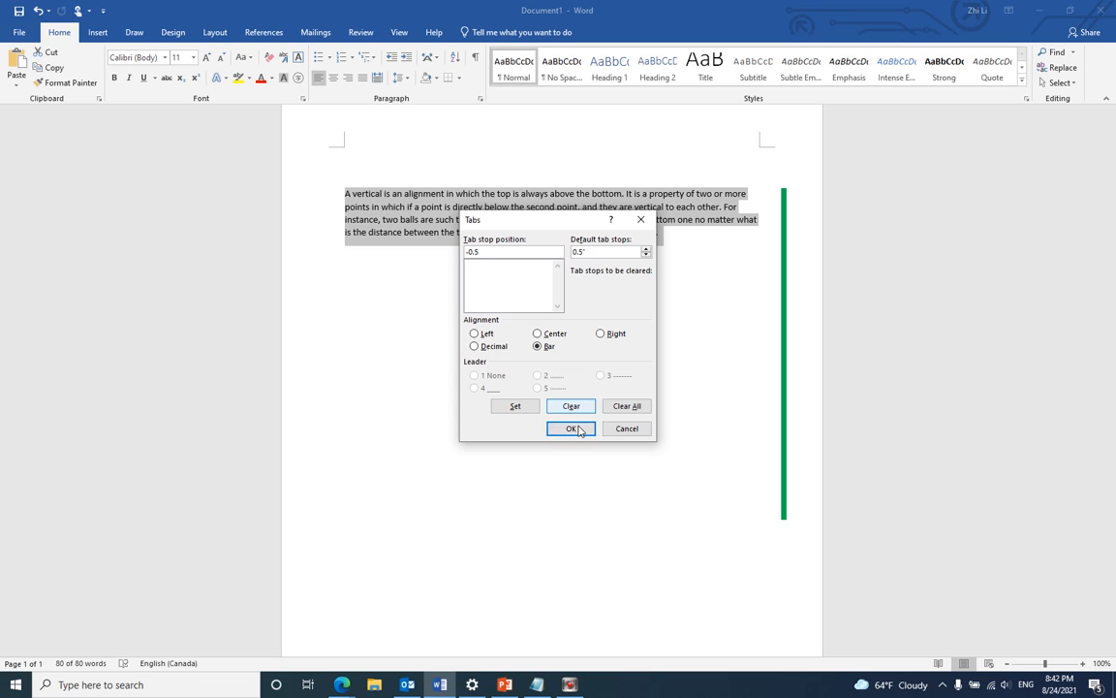
pyautogui.click(572, 428)
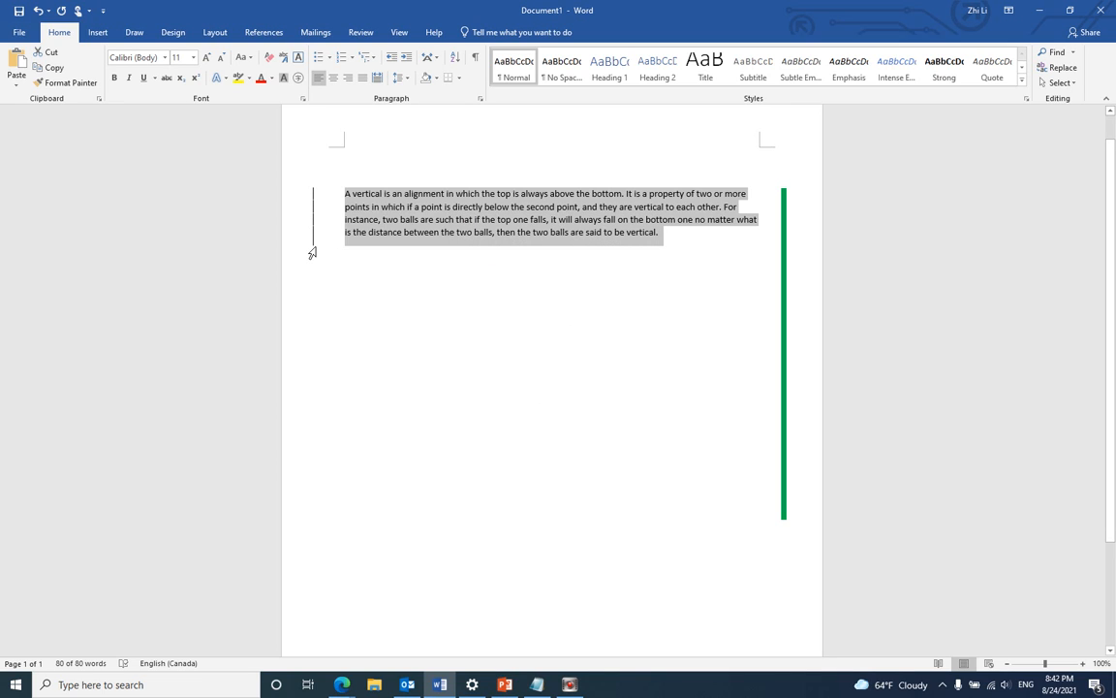
# Step: Turn off Gridlines in the View options so the page shows plain
pyautogui.click(399, 31)
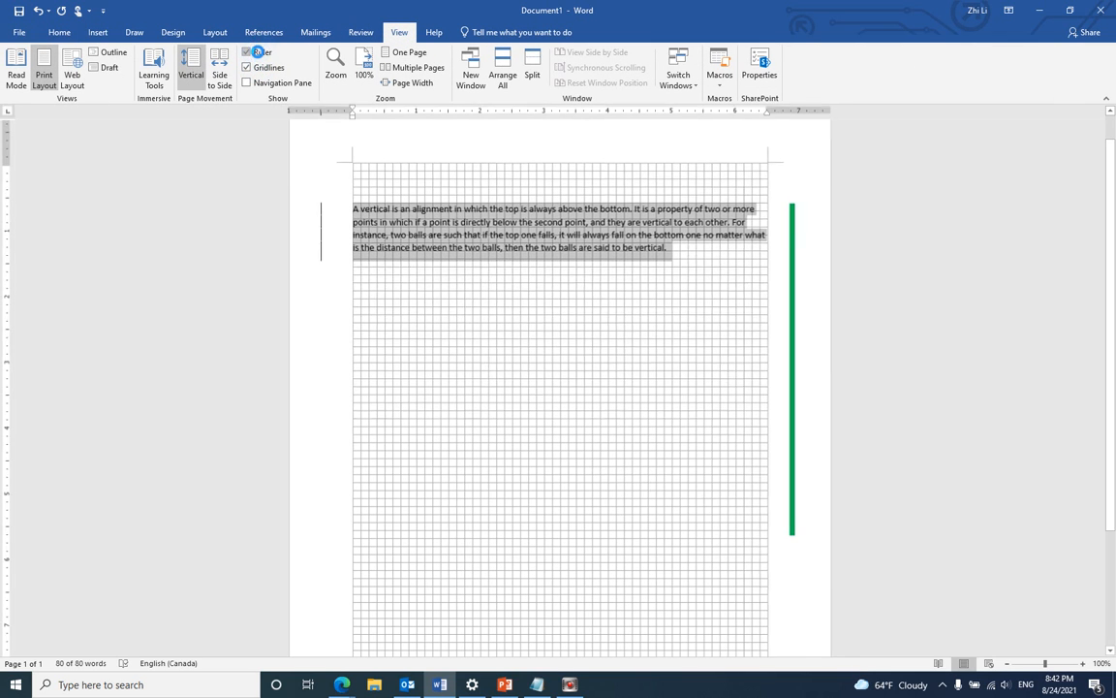
pyautogui.click(248, 50)
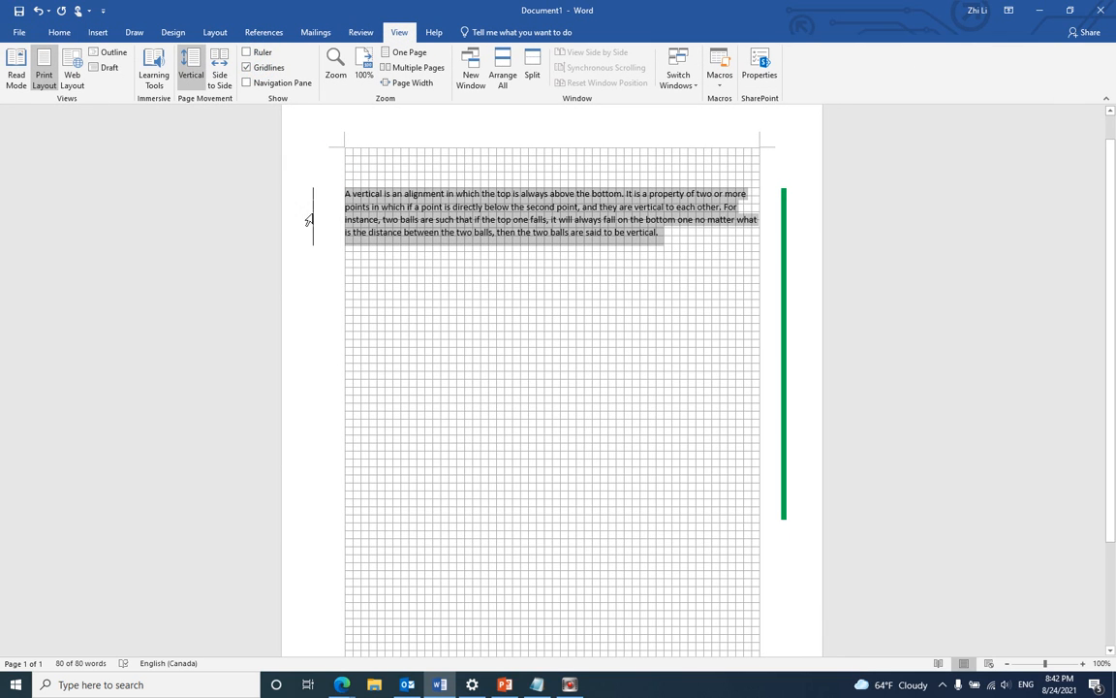
pyautogui.click(248, 50)
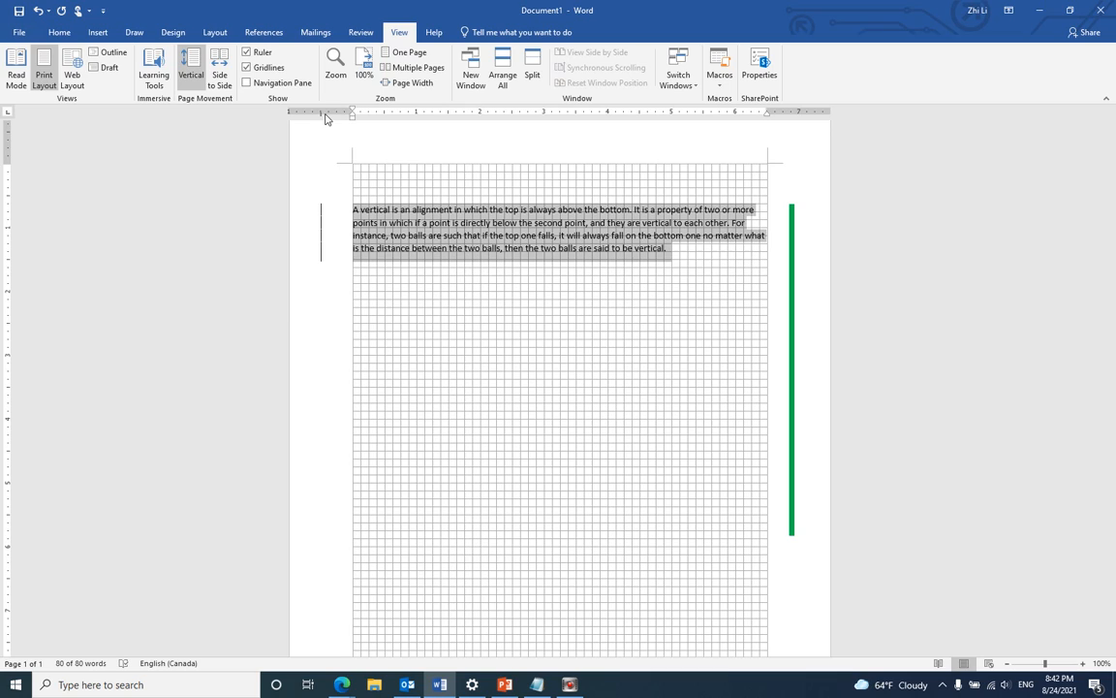
pyautogui.moveTo(326, 116)
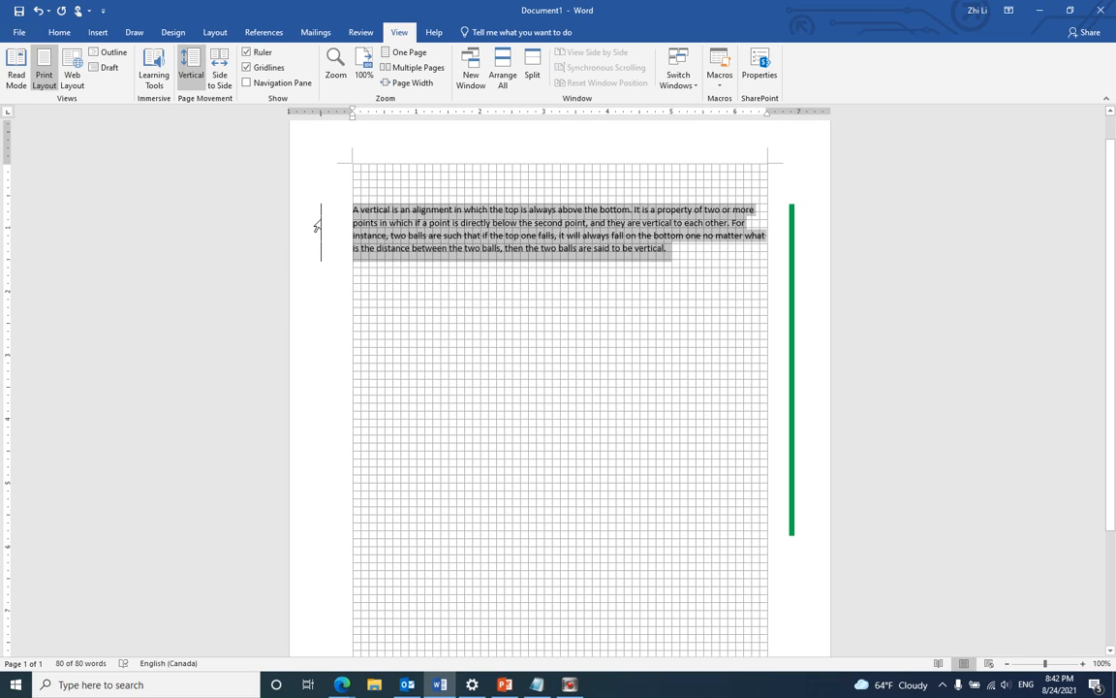
pyautogui.moveTo(349, 231)
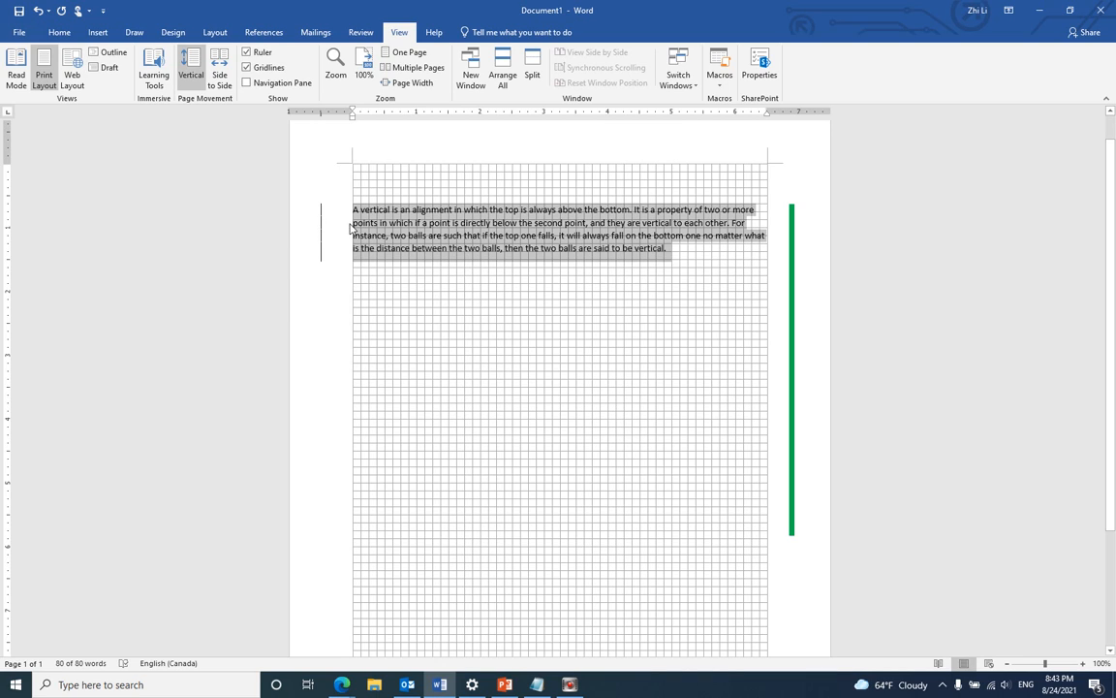
pyautogui.moveTo(326, 228)
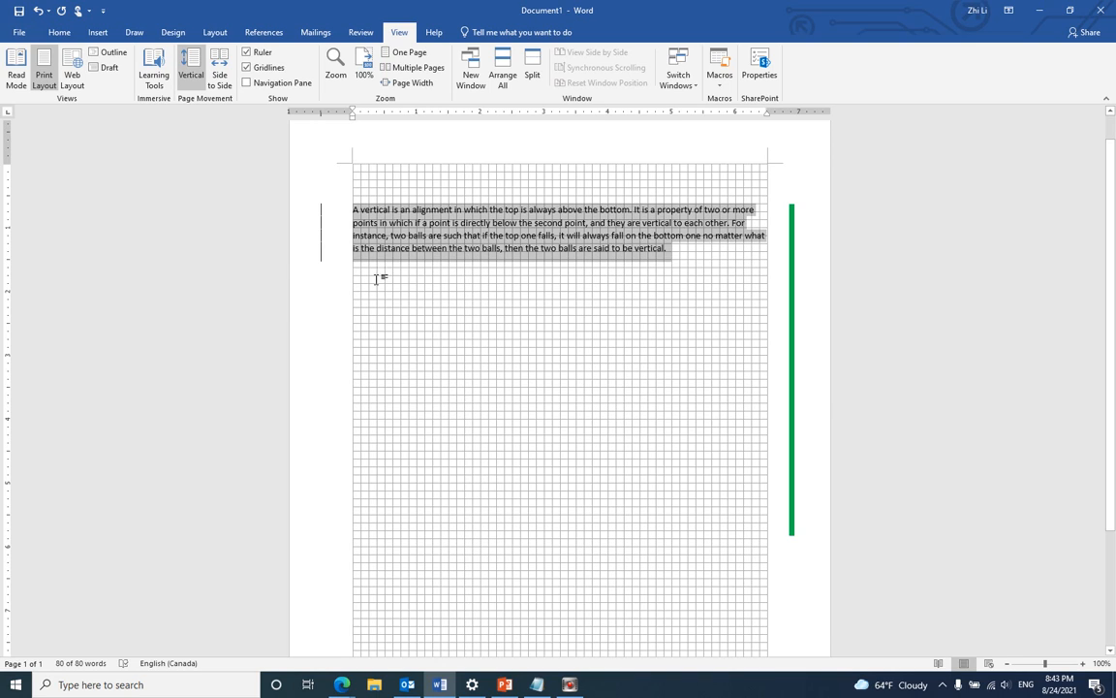
pyautogui.moveTo(388, 174)
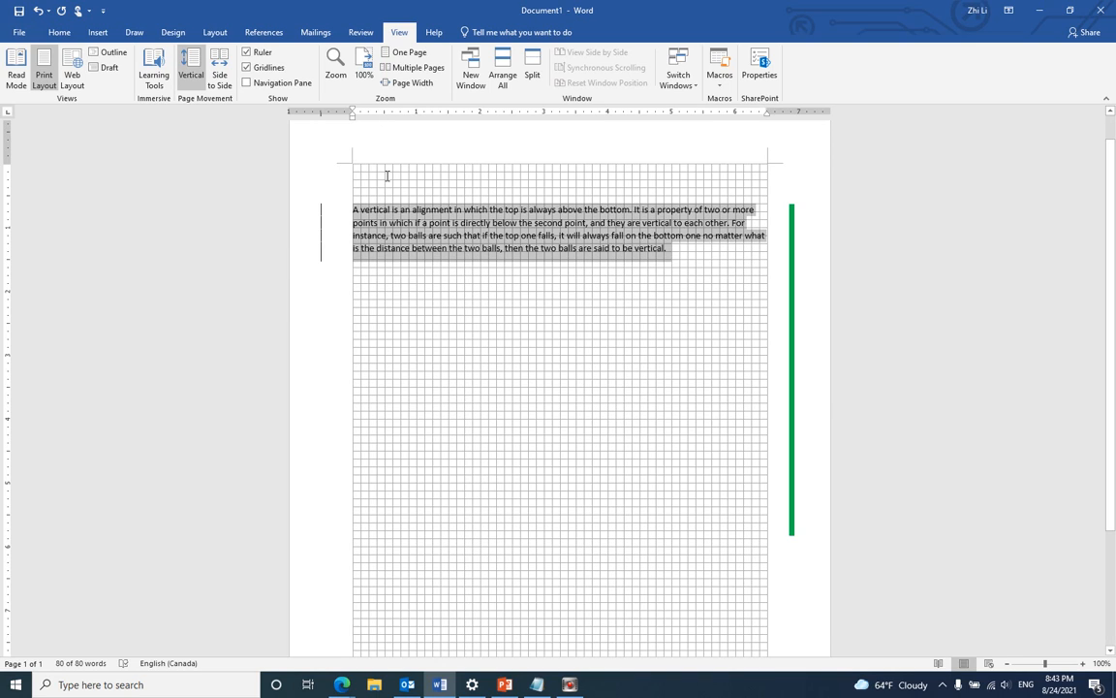
pyautogui.moveTo(334, 306)
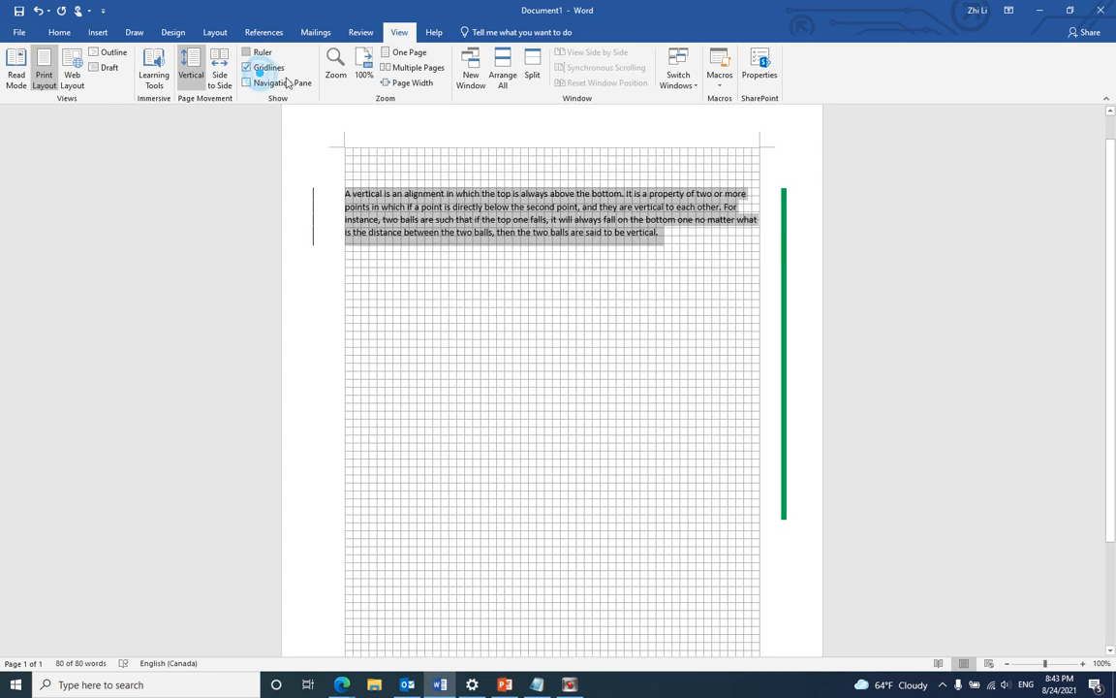
pyautogui.click(246, 66)
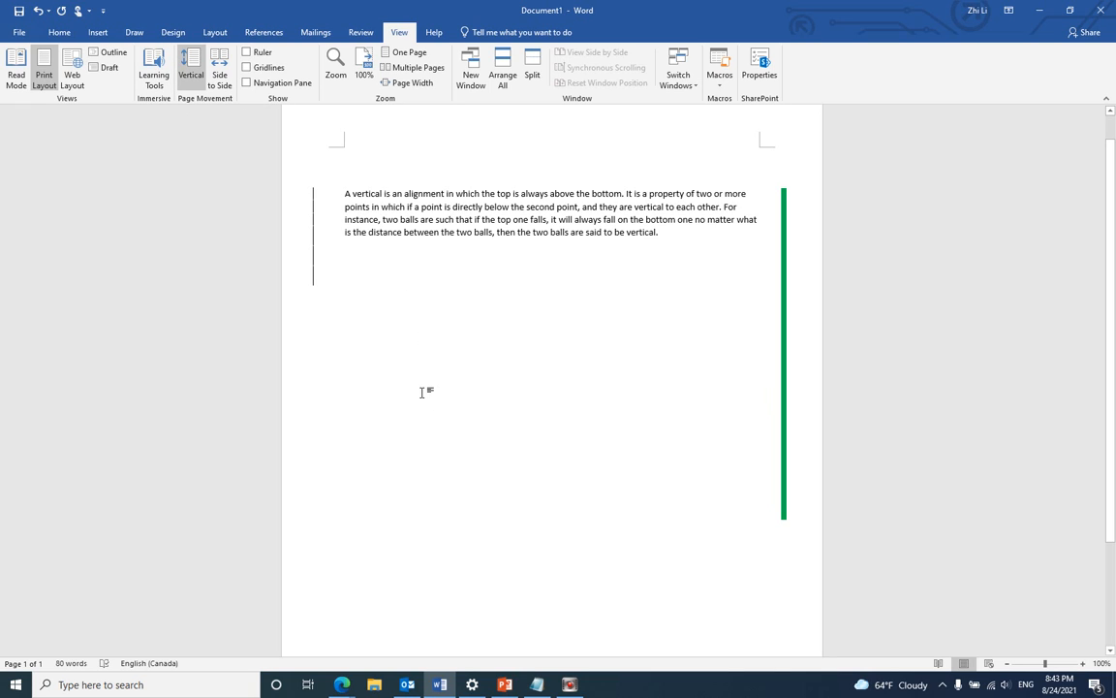
pyautogui.moveTo(397, 308)
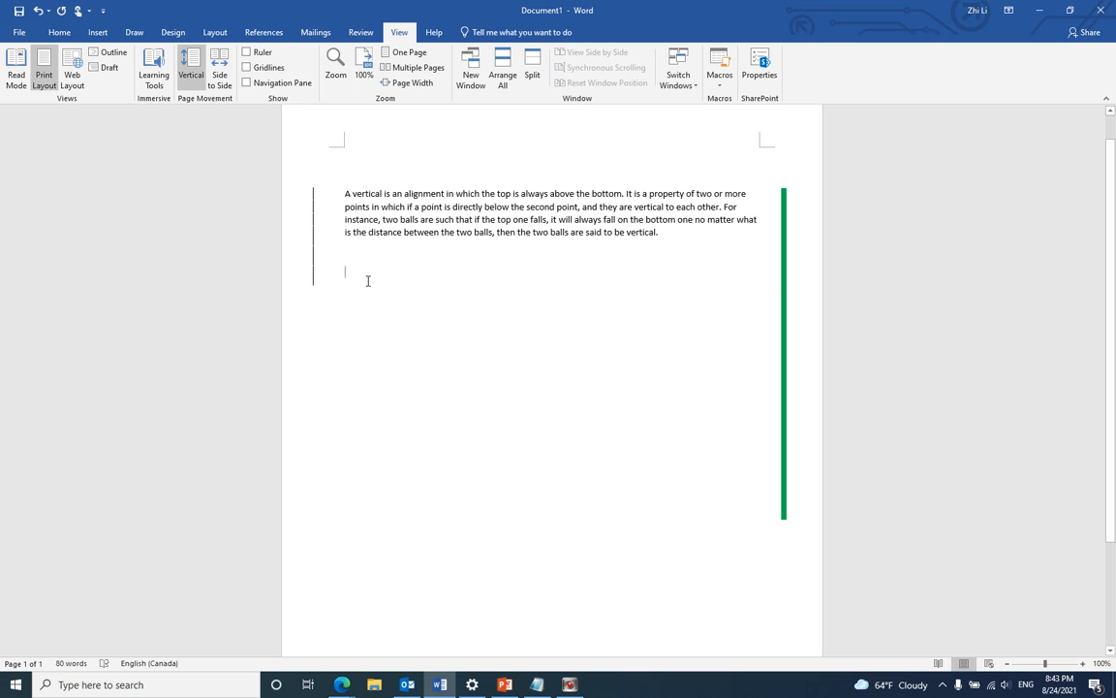
pyautogui.moveTo(109, 52)
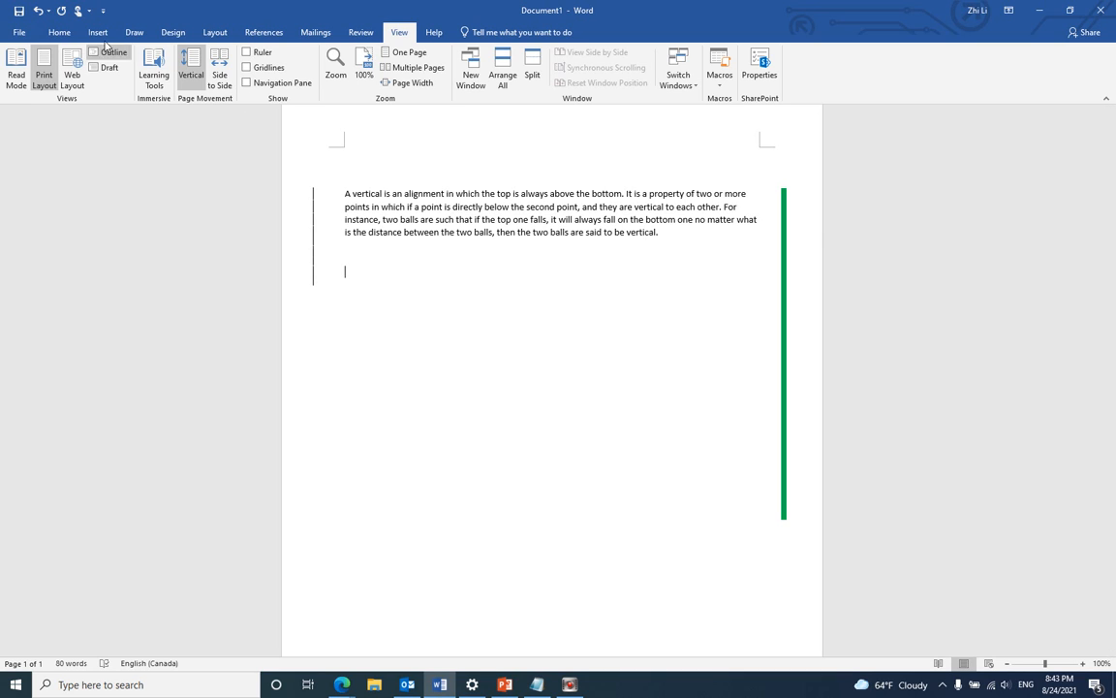
# Step: Insert a 1x1 table below the paragraph to hold the copied text
pyautogui.click(97, 31)
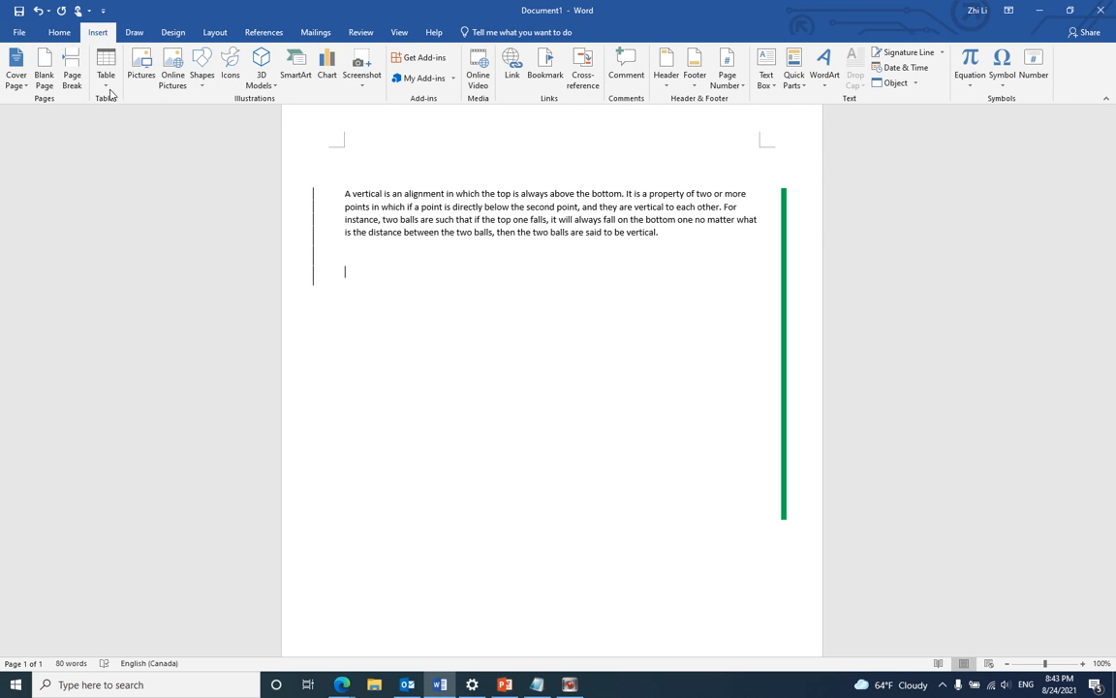
pyautogui.click(105, 68)
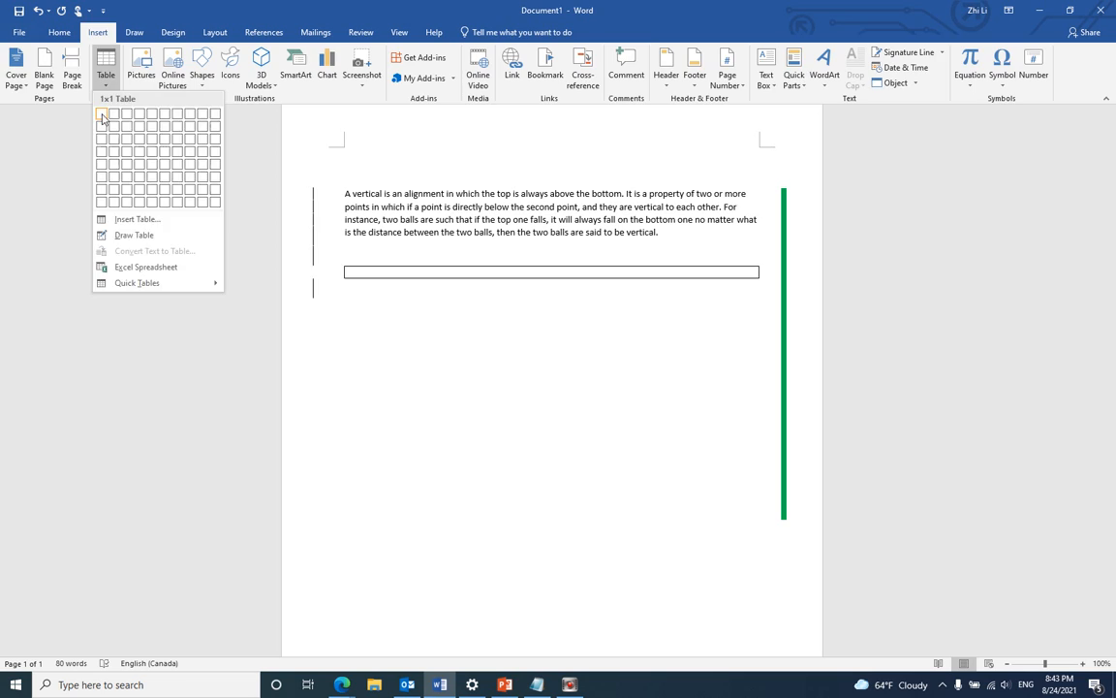
pyautogui.click(101, 115)
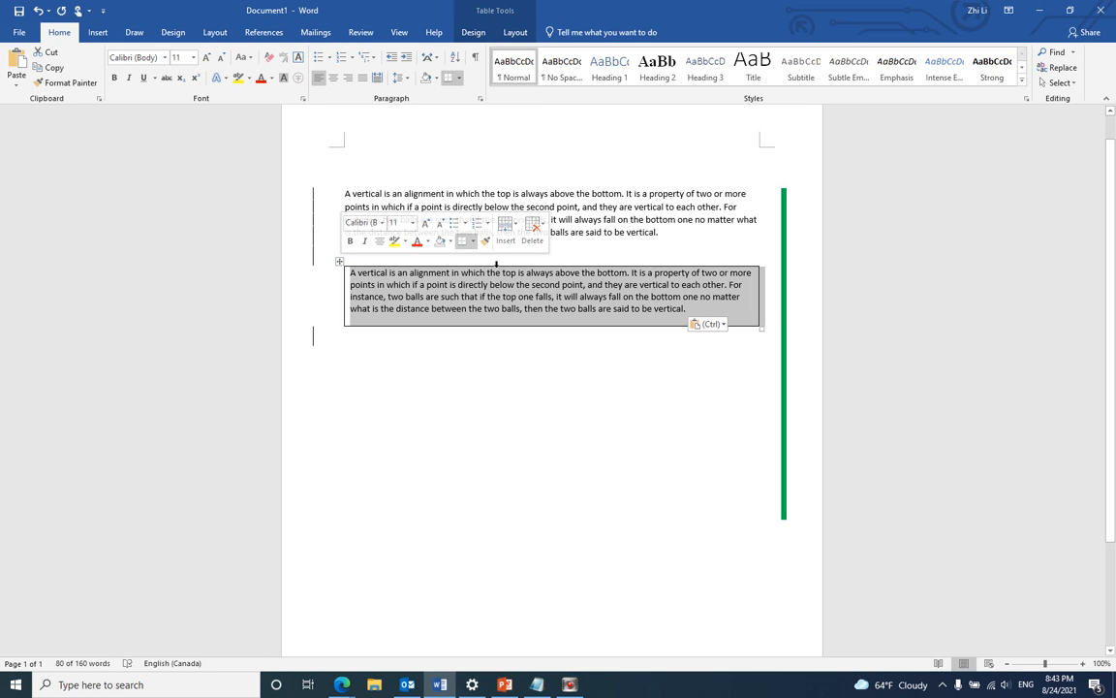
# Step: Choose a thick line style for the table in Borders and Shading
pyautogui.click(473, 240)
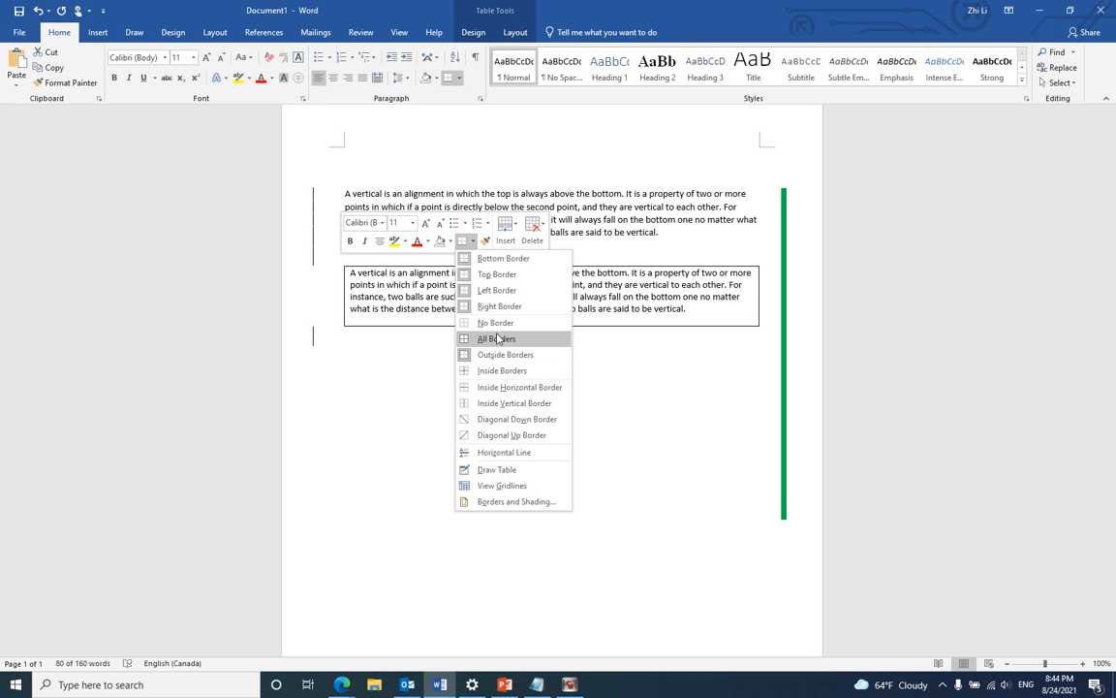
pyautogui.click(516, 500)
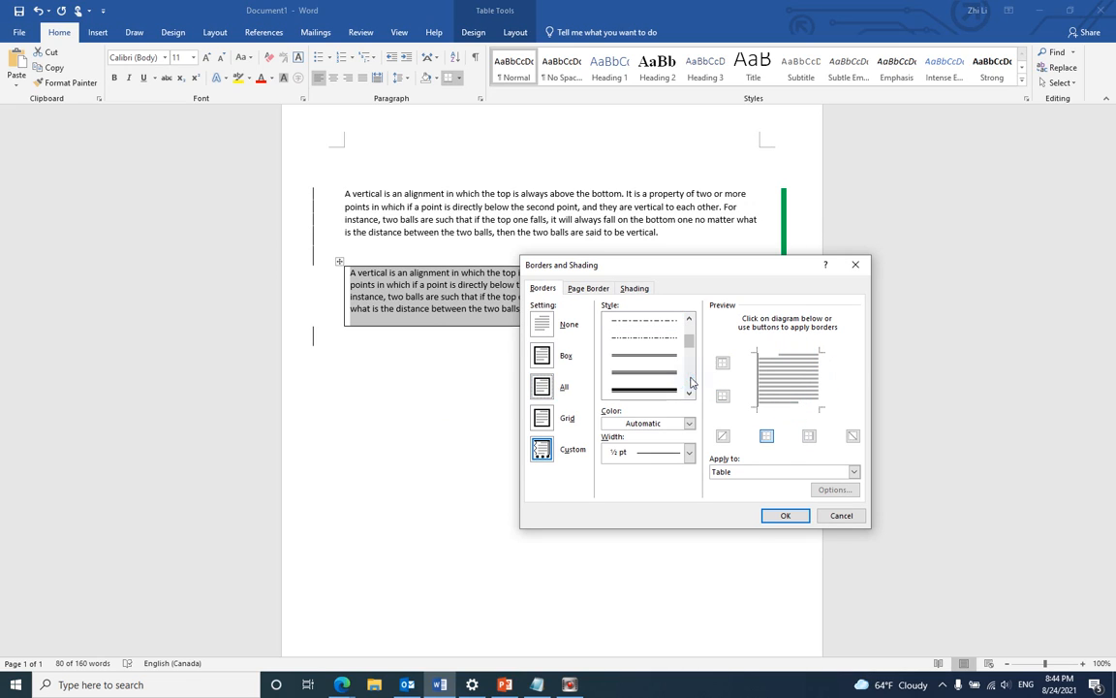
pyautogui.click(644, 387)
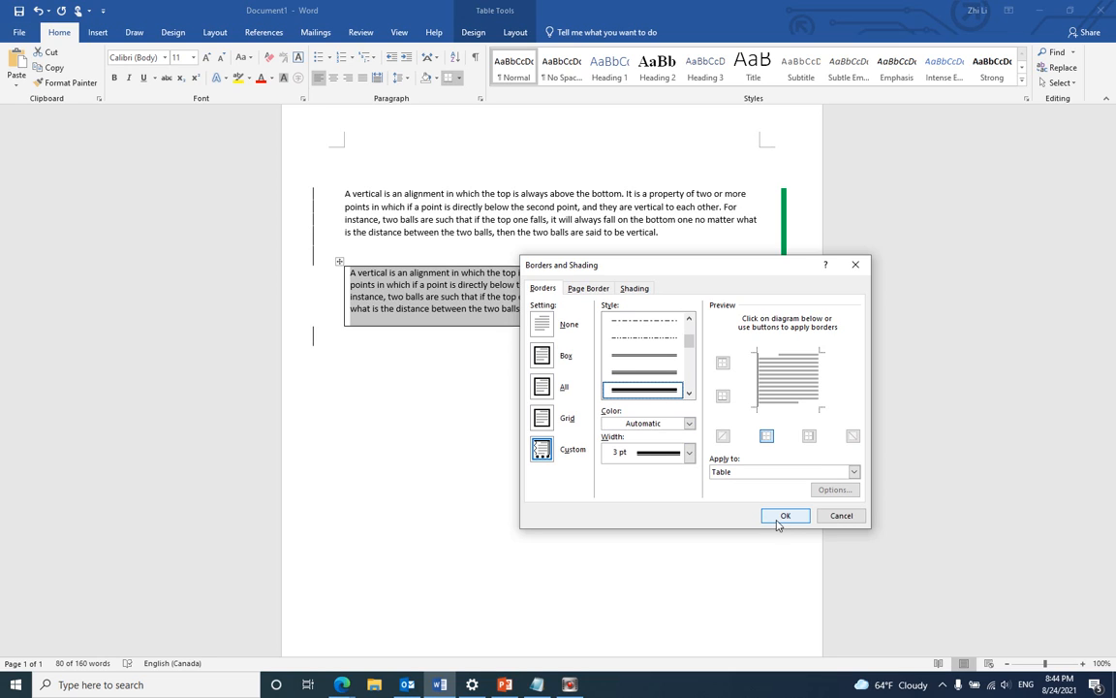
pyautogui.click(785, 516)
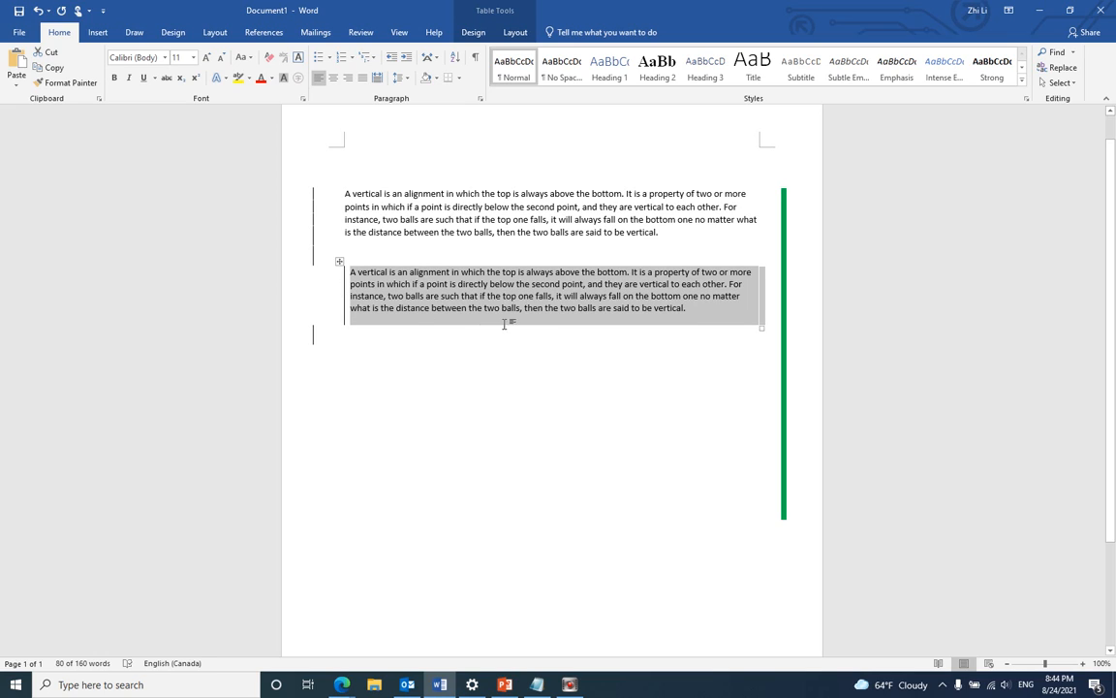
pyautogui.moveTo(514, 289)
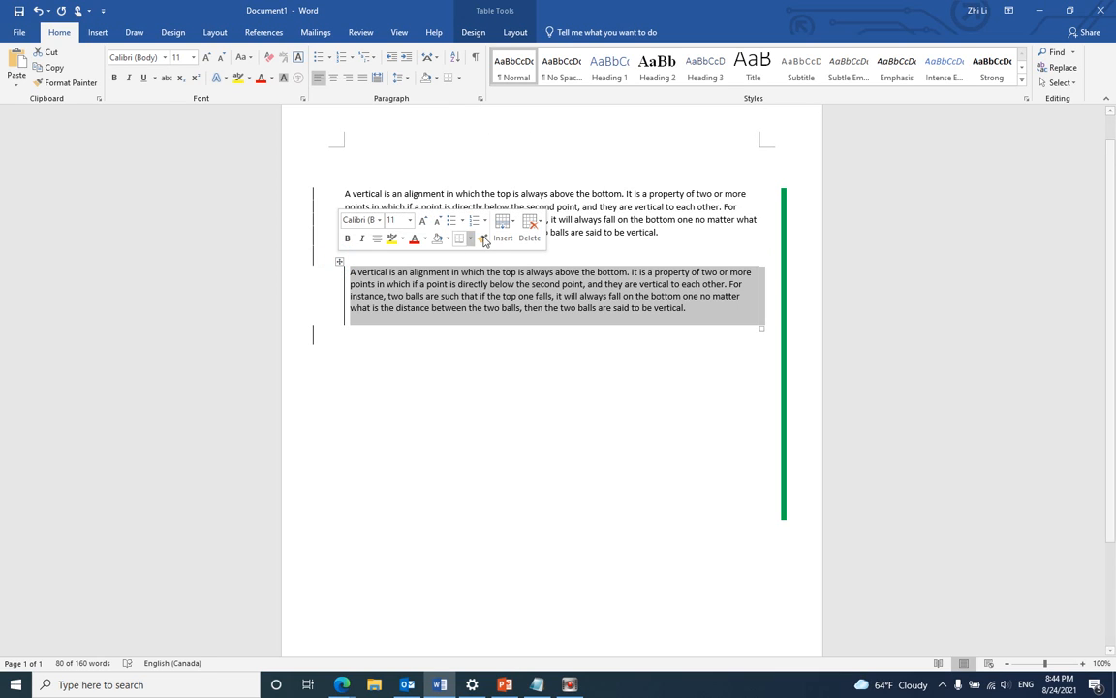
# Step: Apply the thick solid line to the table's left edge only and confirm
pyautogui.click(473, 238)
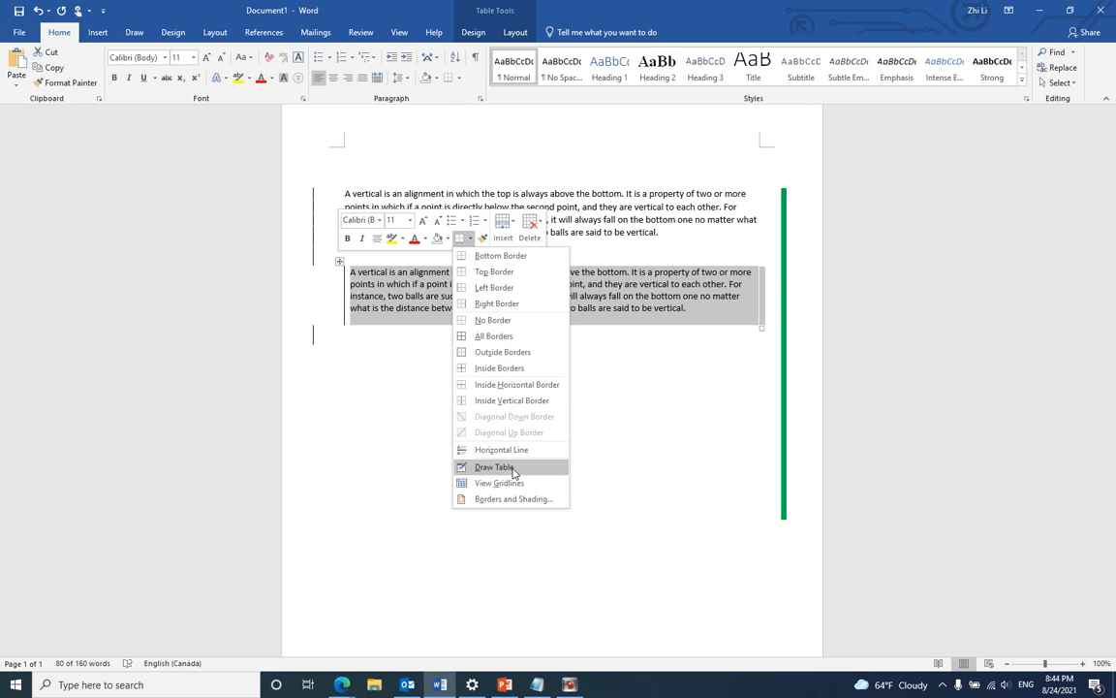
pyautogui.click(513, 498)
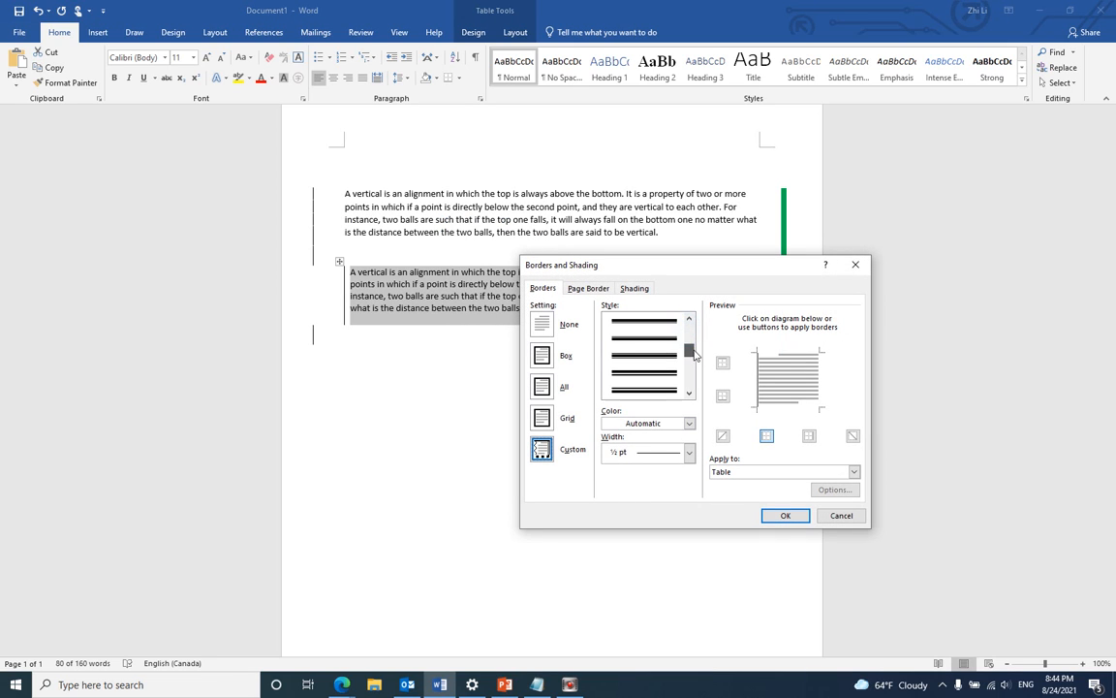
pyautogui.click(643, 388)
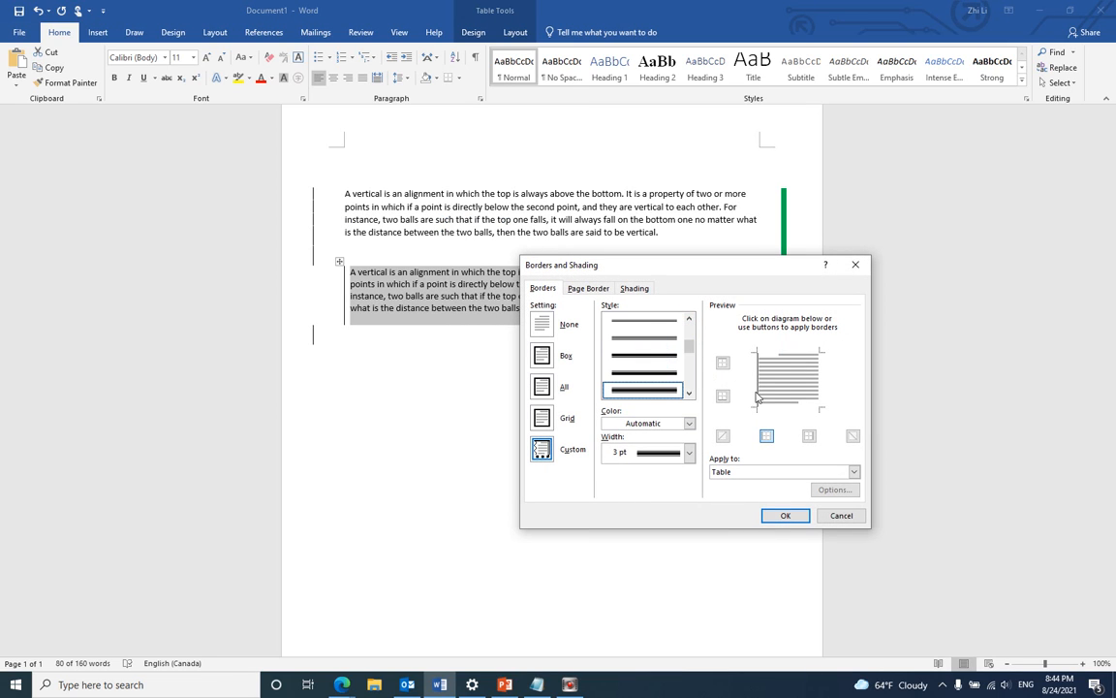
pyautogui.click(785, 516)
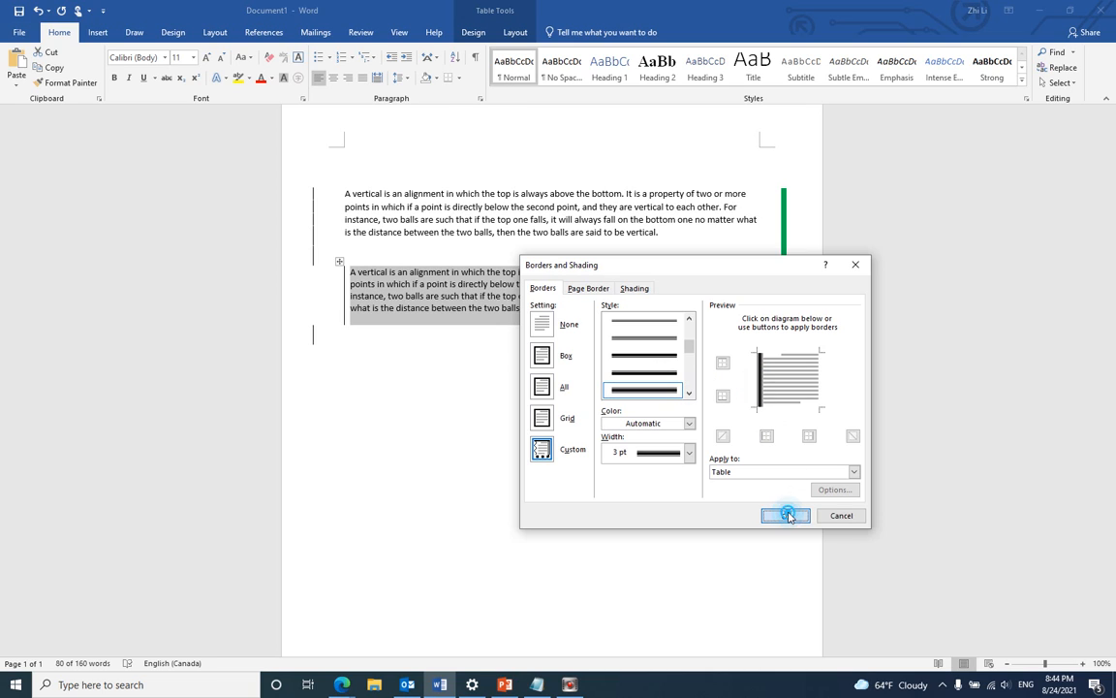
pyautogui.click(787, 516)
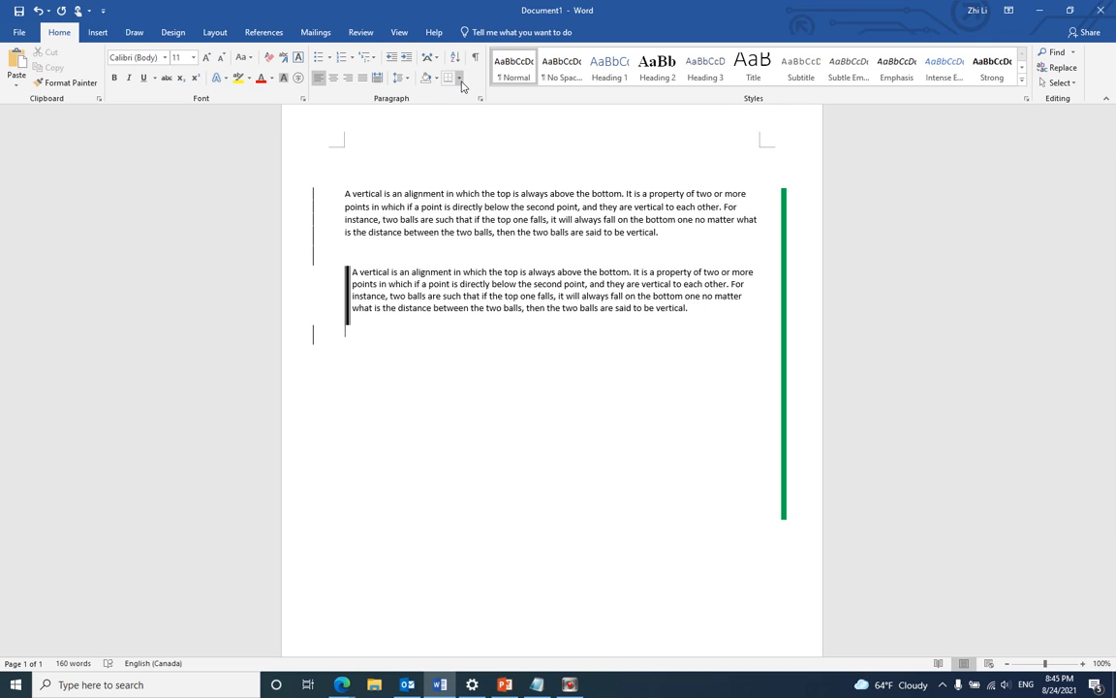
pyautogui.moveTo(462, 77)
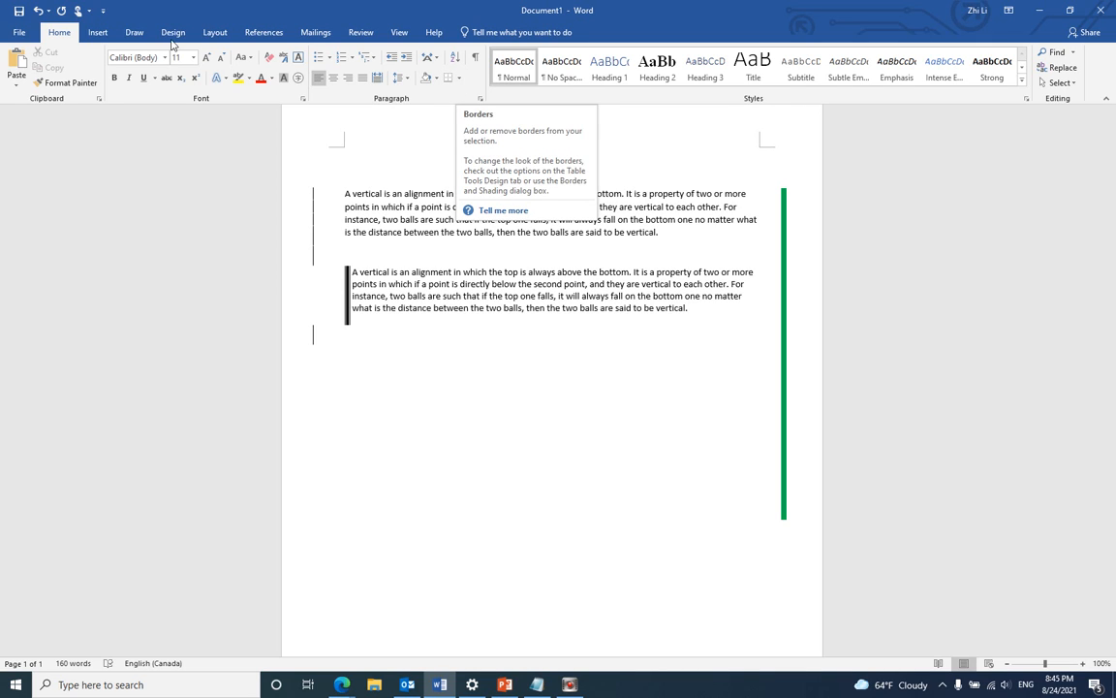
# Step: Apply a thick orange page border on the left side only via Borders and Shading
pyautogui.click(456, 78)
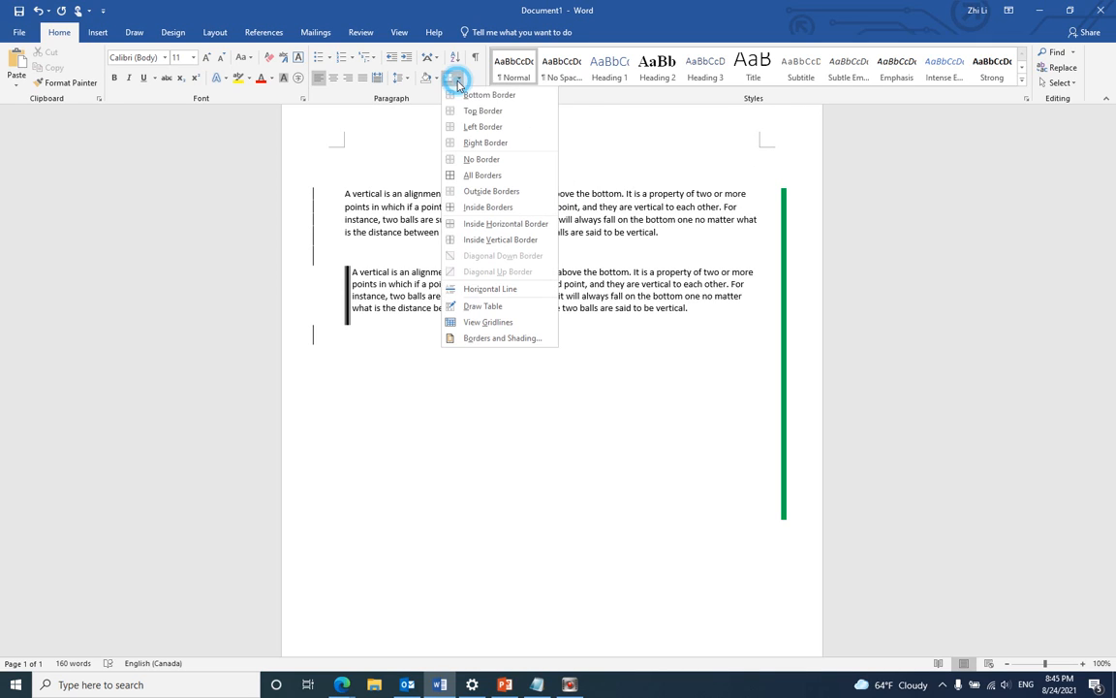
pyautogui.moveTo(488, 321)
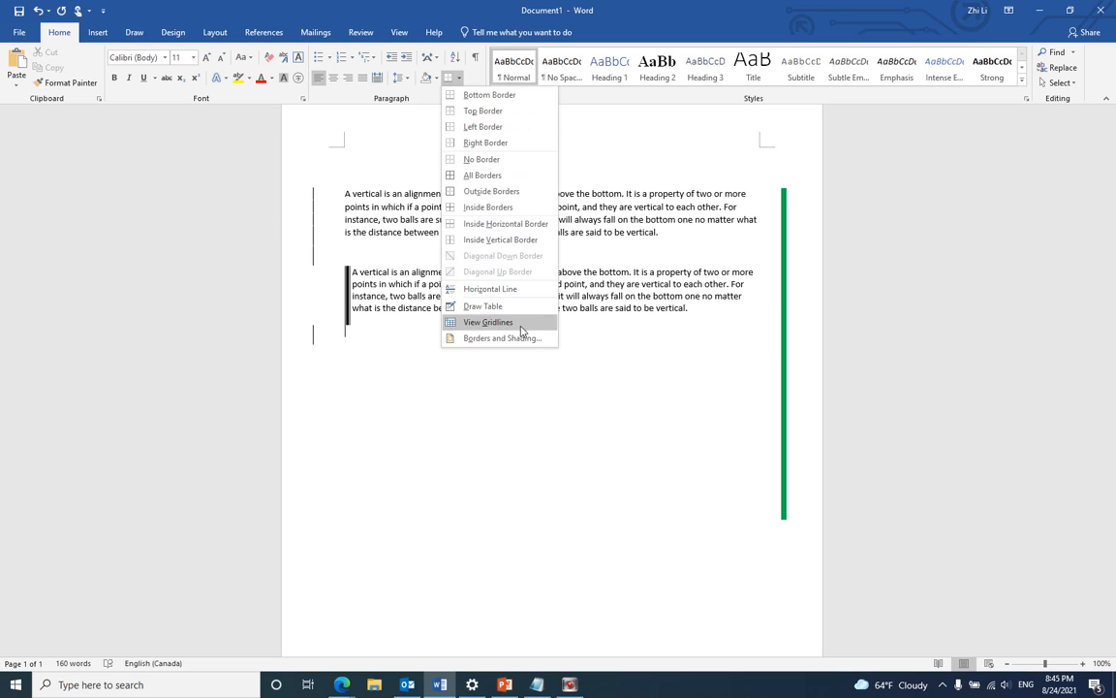
pyautogui.click(488, 322)
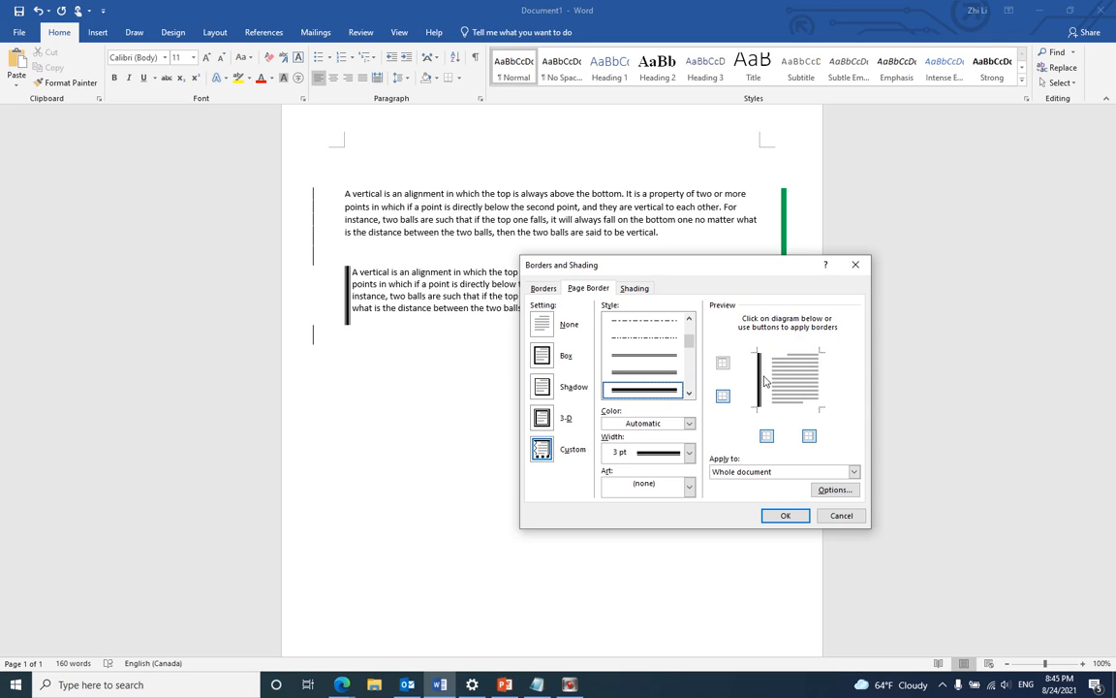
pyautogui.moveTo(768, 378)
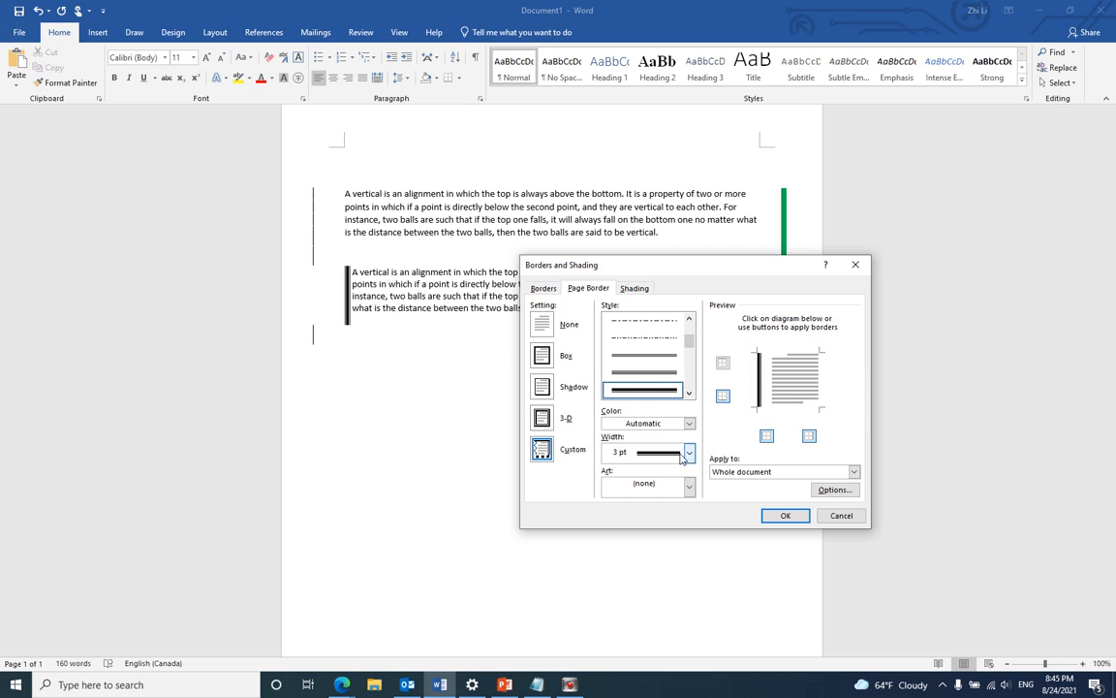
pyautogui.click(690, 423)
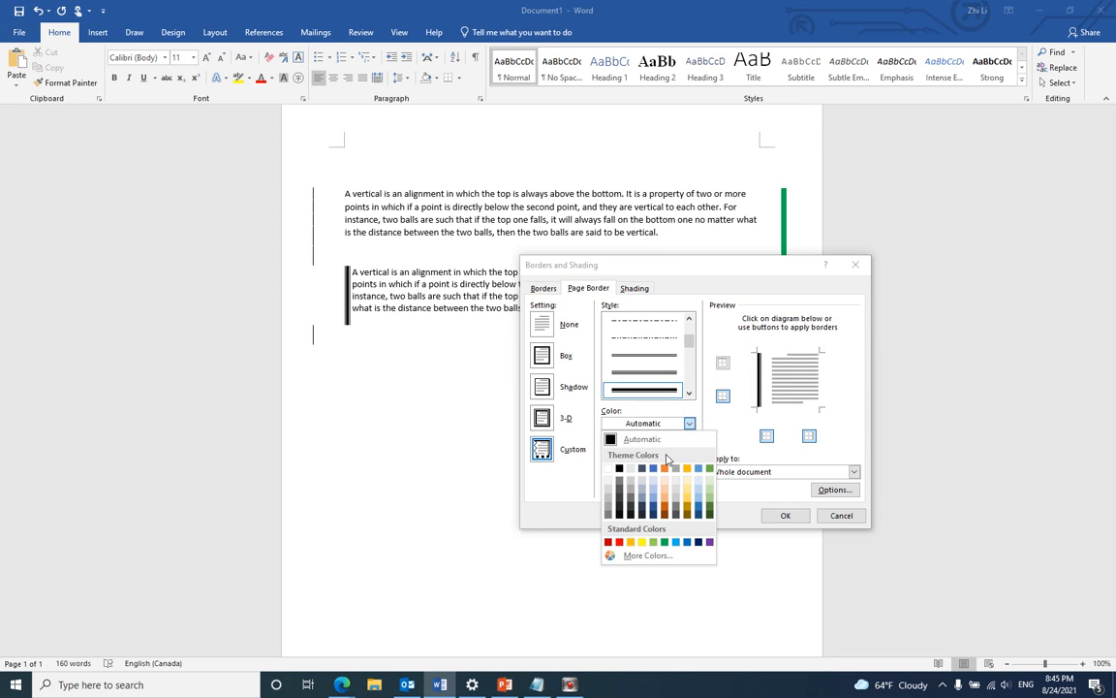
pyautogui.click(688, 467)
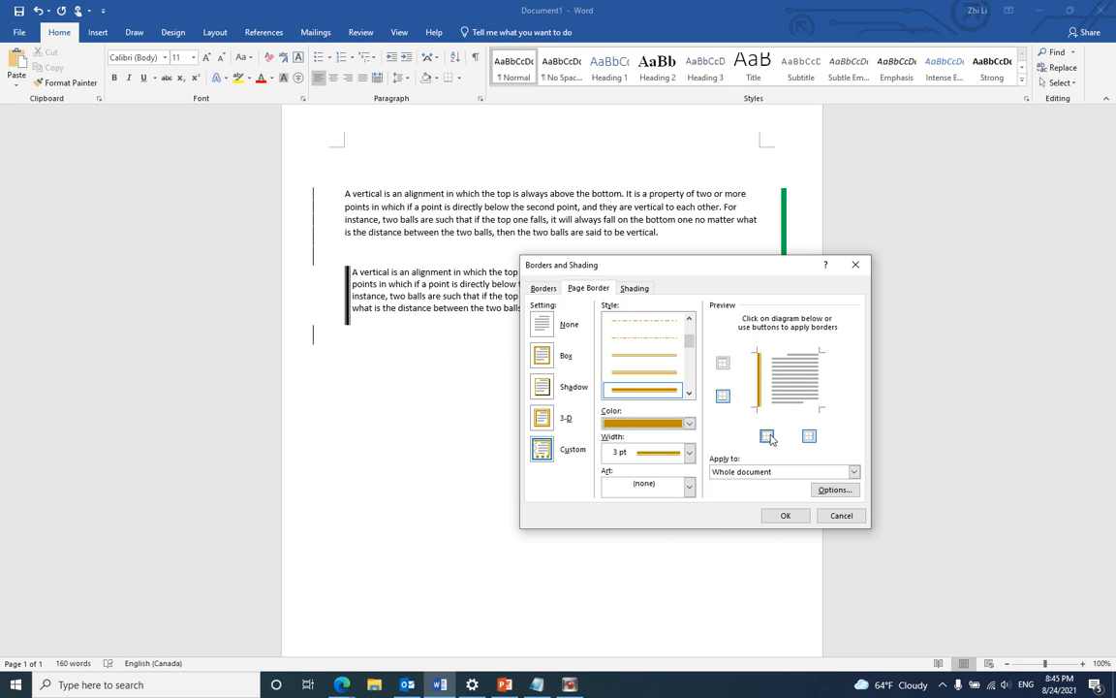
pyautogui.click(785, 515)
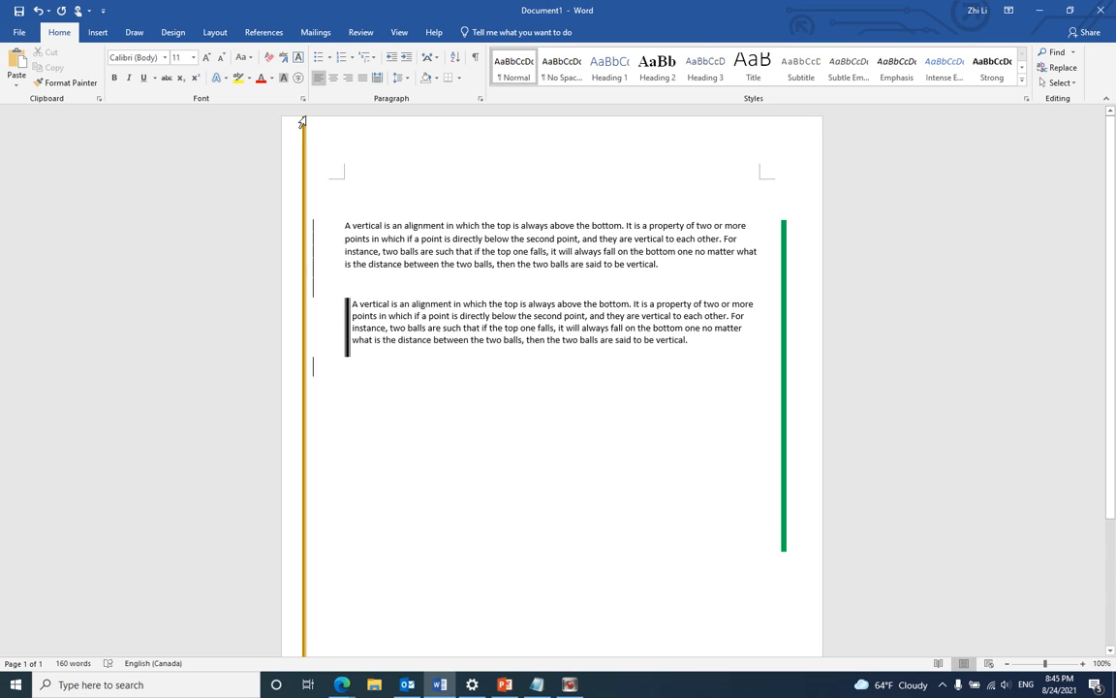
pyautogui.scroll(-3)
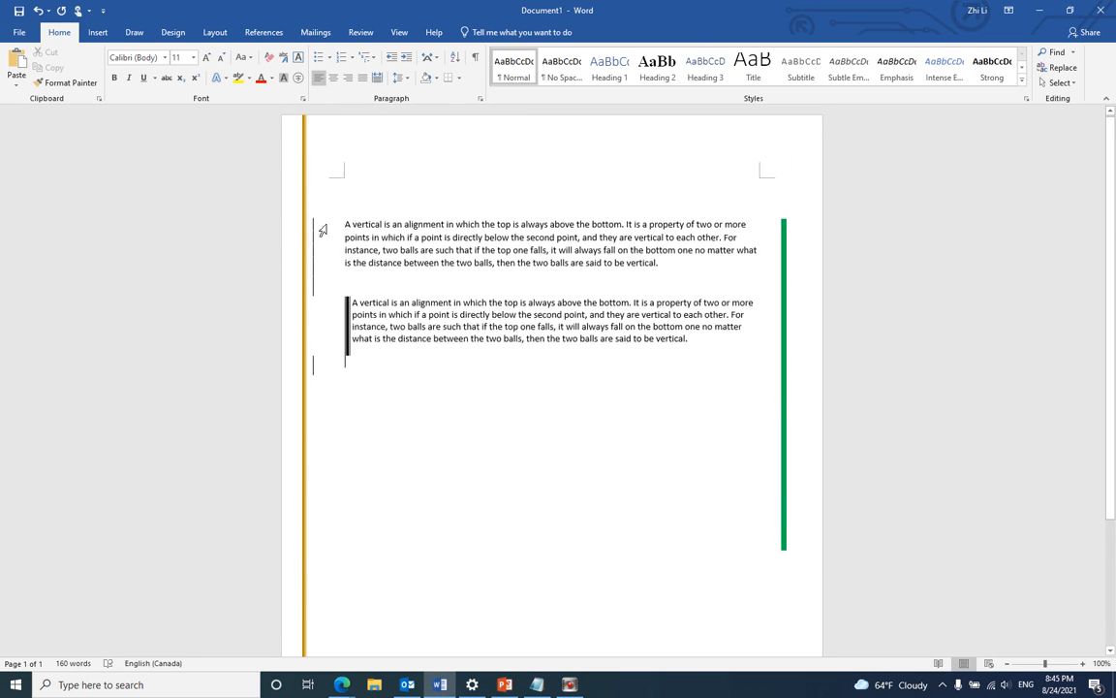
pyautogui.scroll(-3)
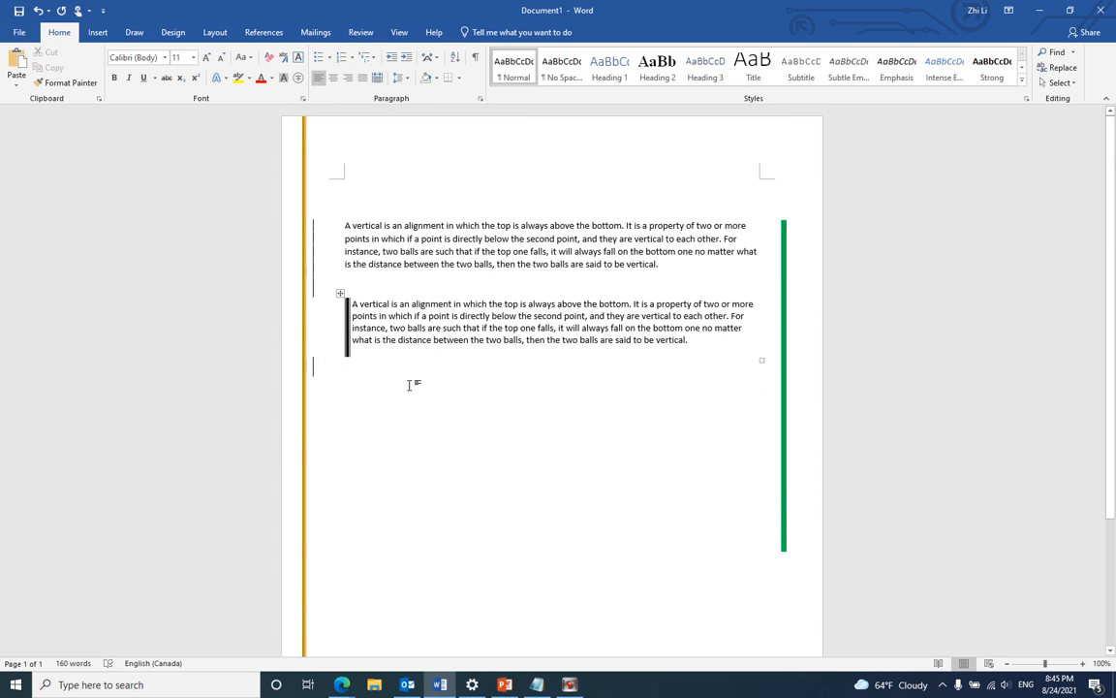
pyautogui.moveTo(403, 285)
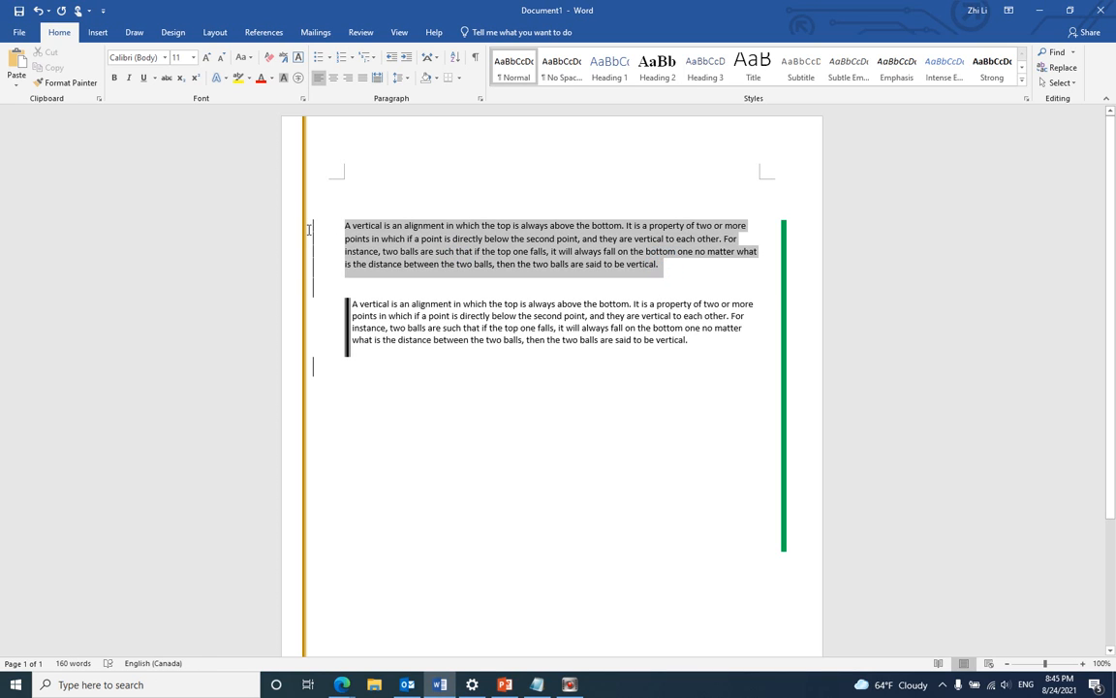
pyautogui.click(679, 269)
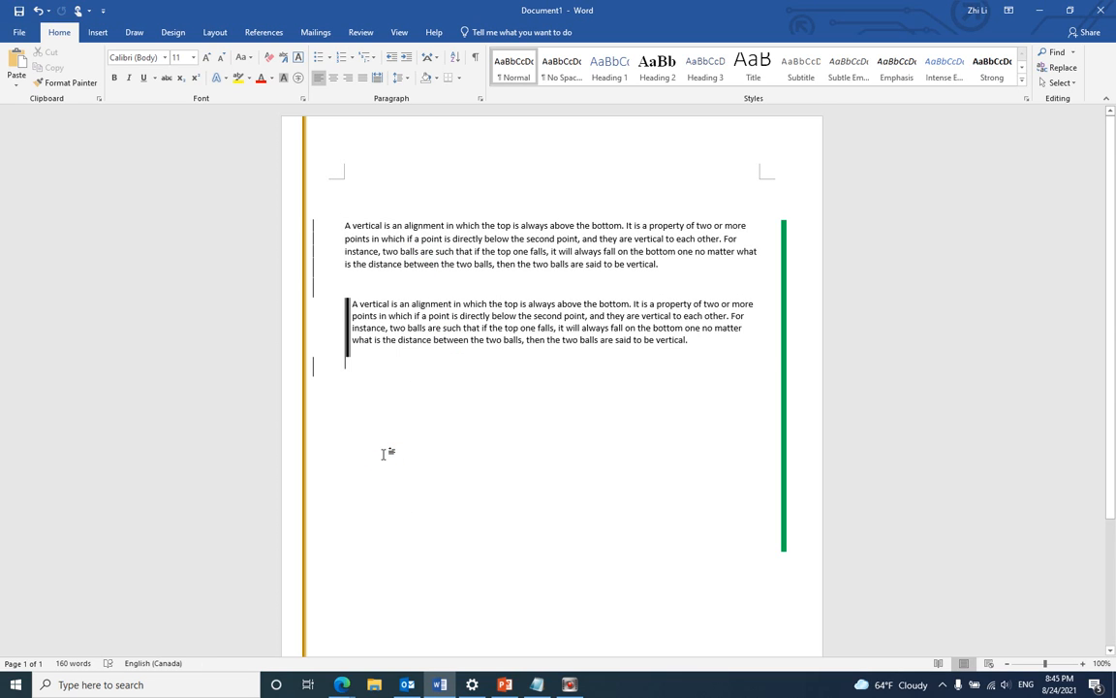
pyautogui.scroll(-3)
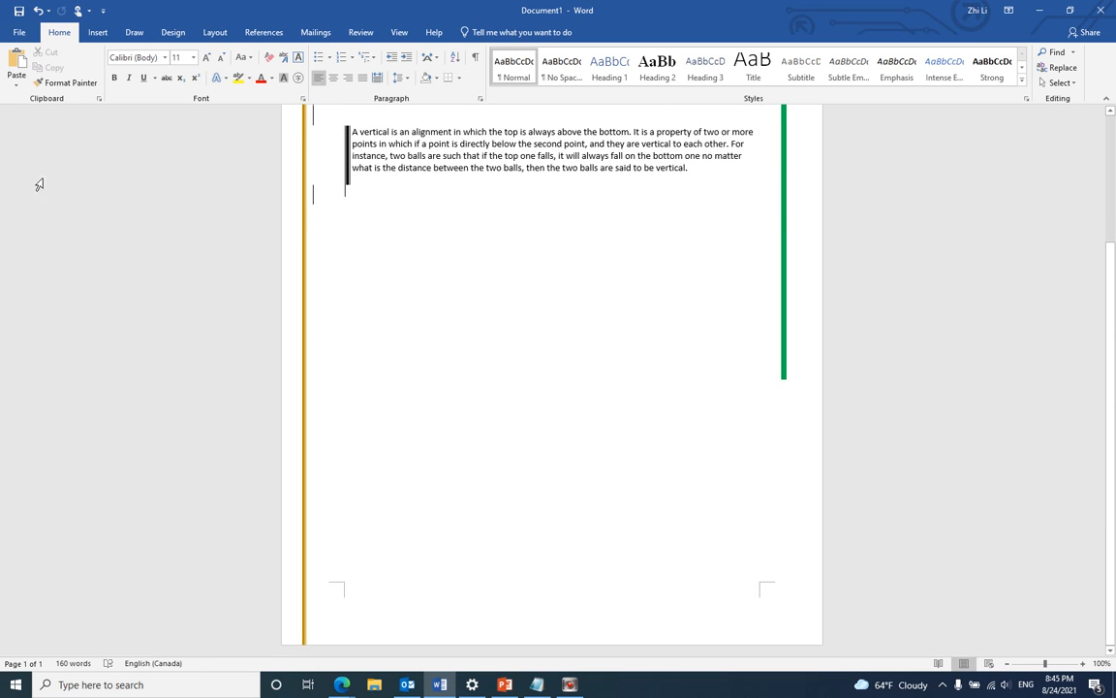
# Step: Insert a Blank Page and paste the copied paragraph onto it
pyautogui.click(97, 31)
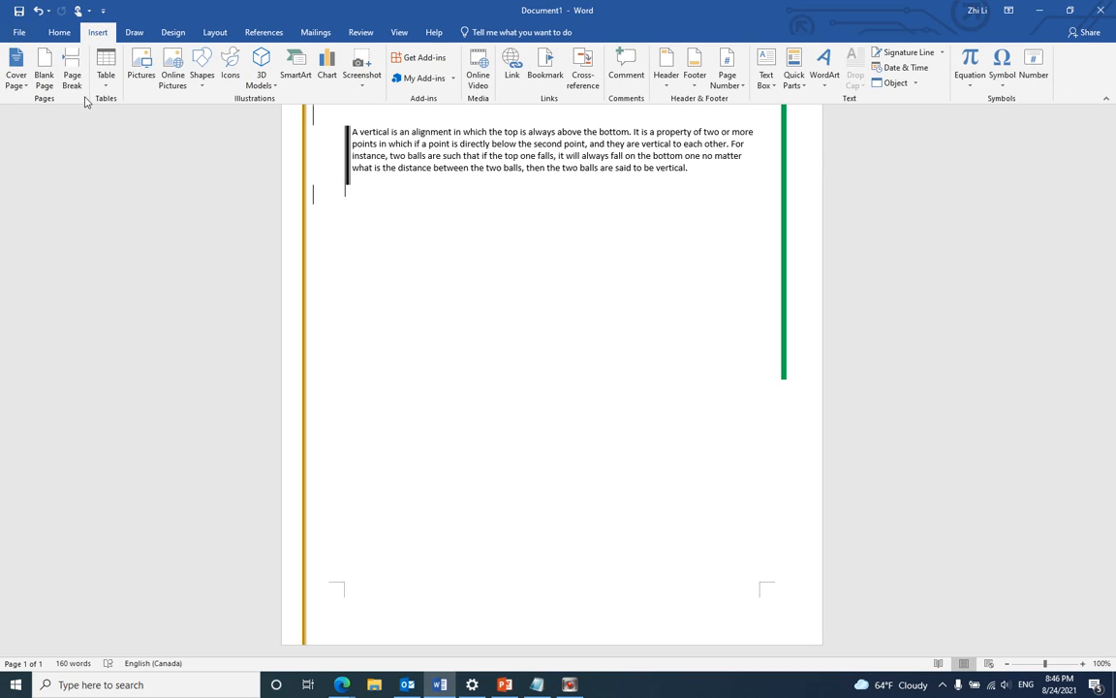
pyautogui.moveTo(71, 71)
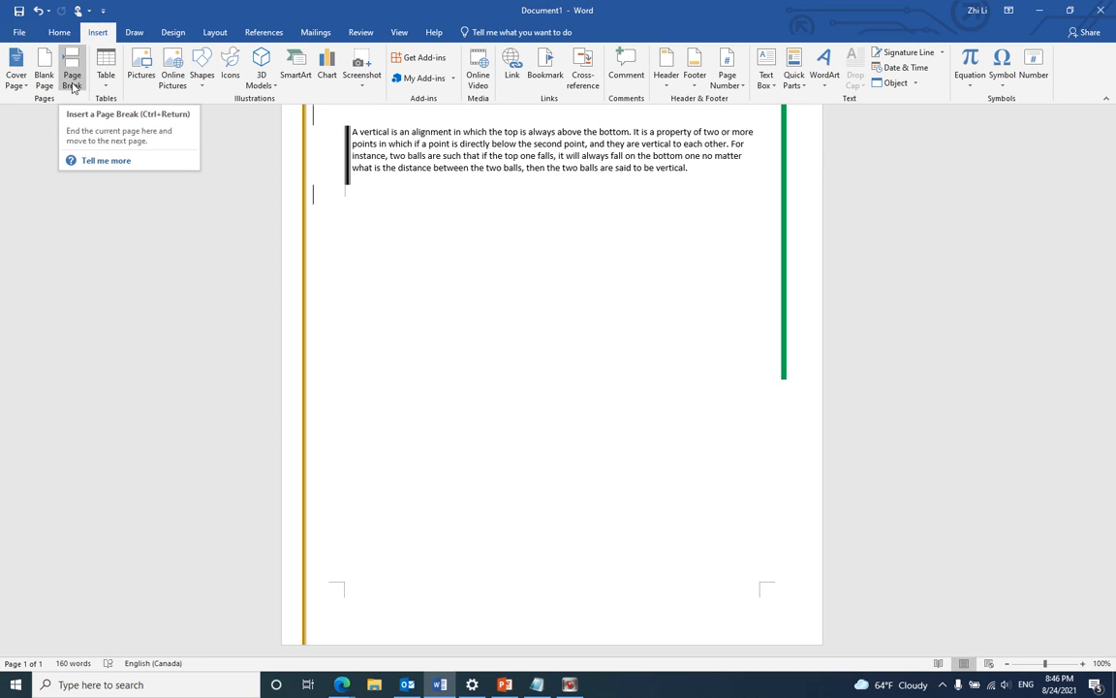
pyautogui.moveTo(42, 68)
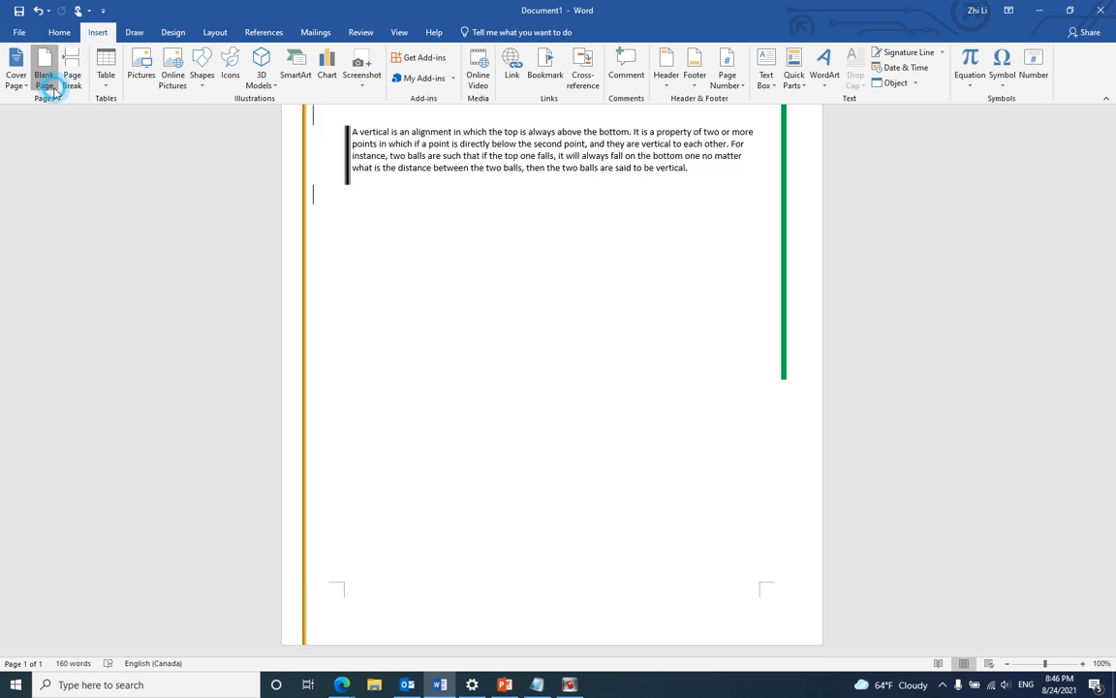
pyautogui.click(45, 68)
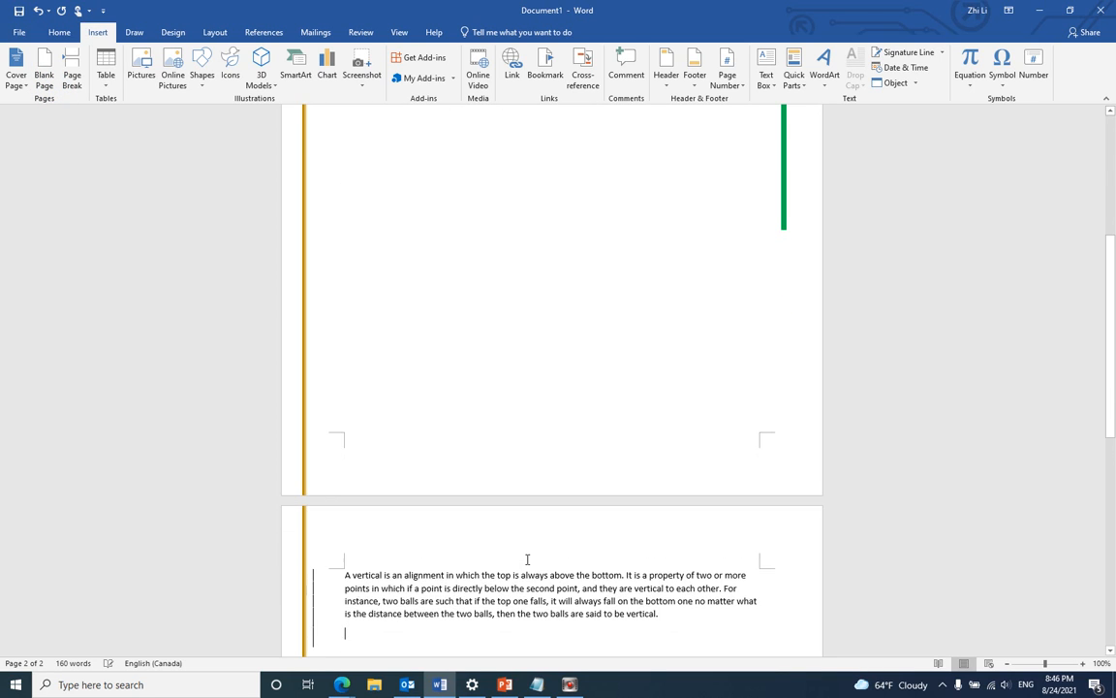
pyautogui.press('ctrl+v')
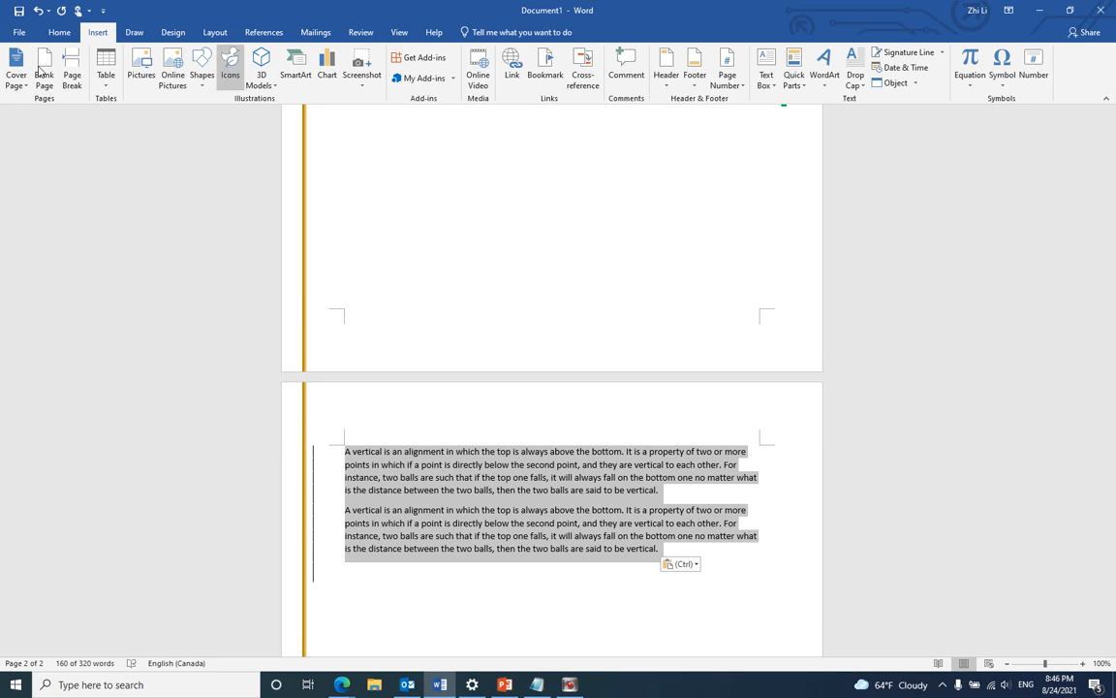
pyautogui.click(58, 31)
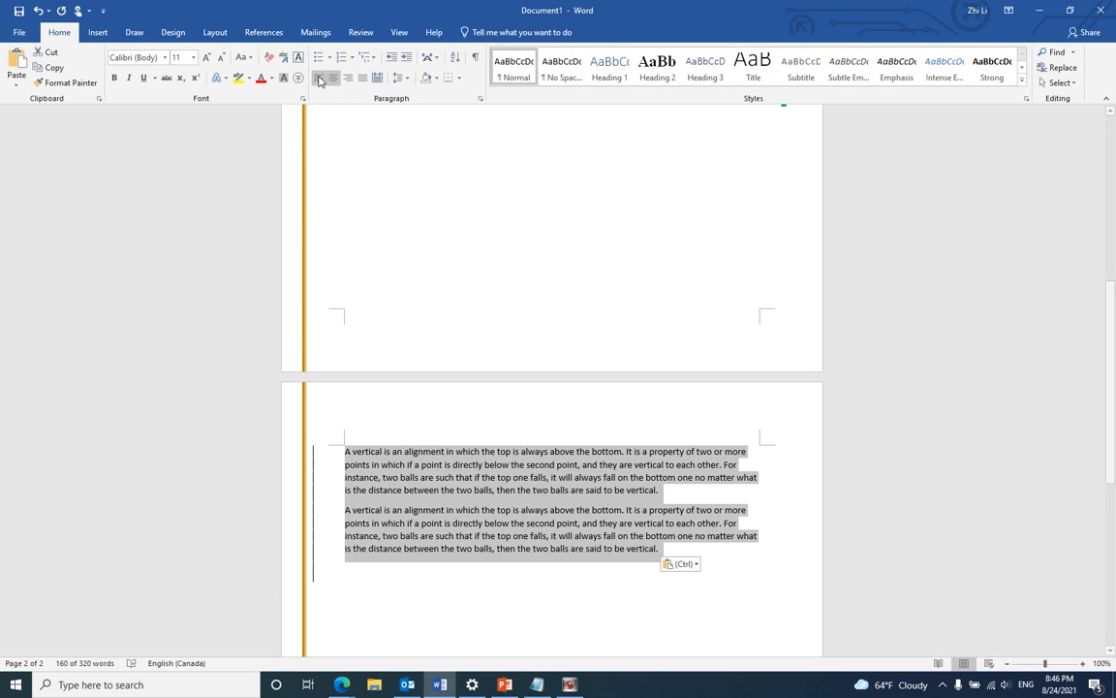
# Step: Set the selected paragraphs to a Two-column layout
pyautogui.click(213, 31)
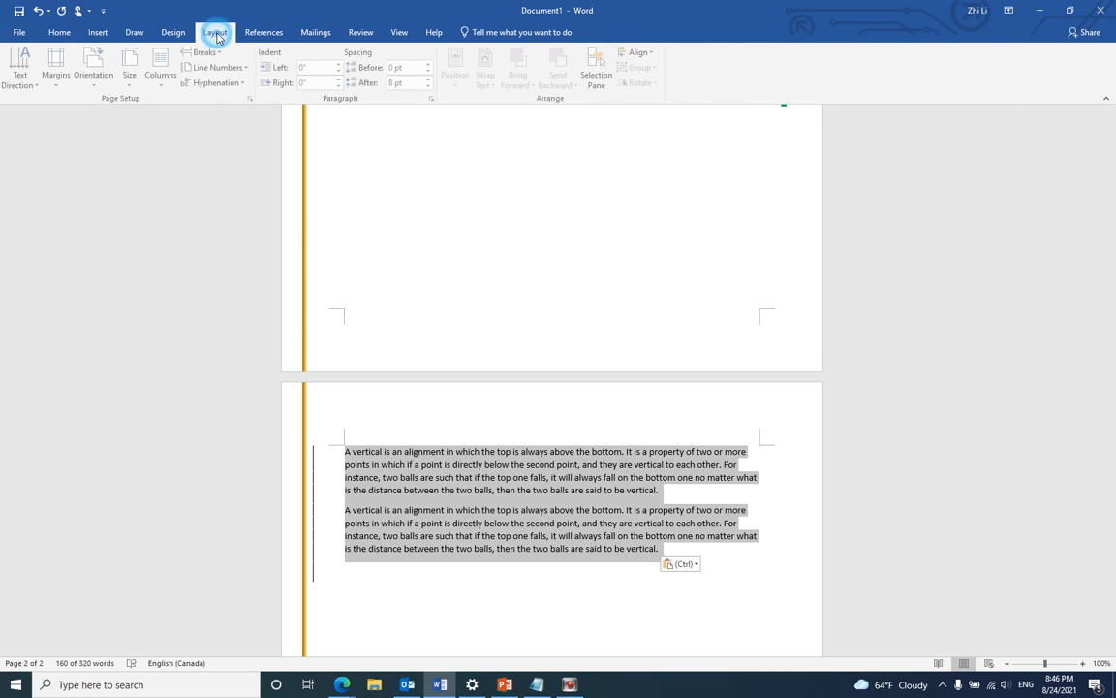
pyautogui.click(161, 74)
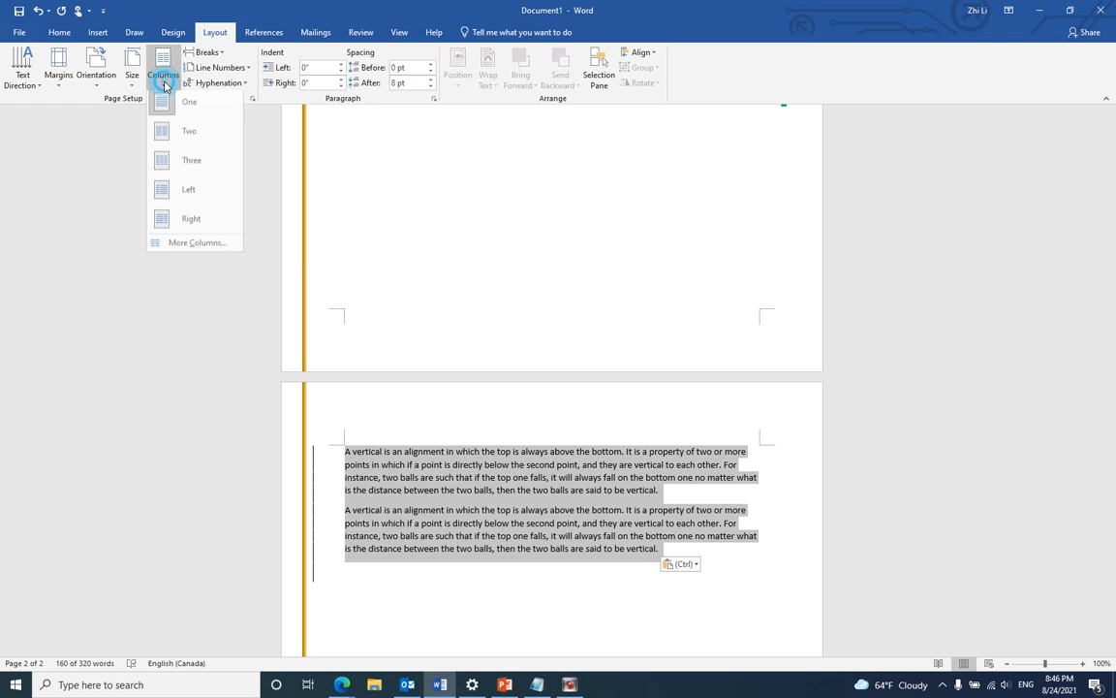
pyautogui.click(190, 132)
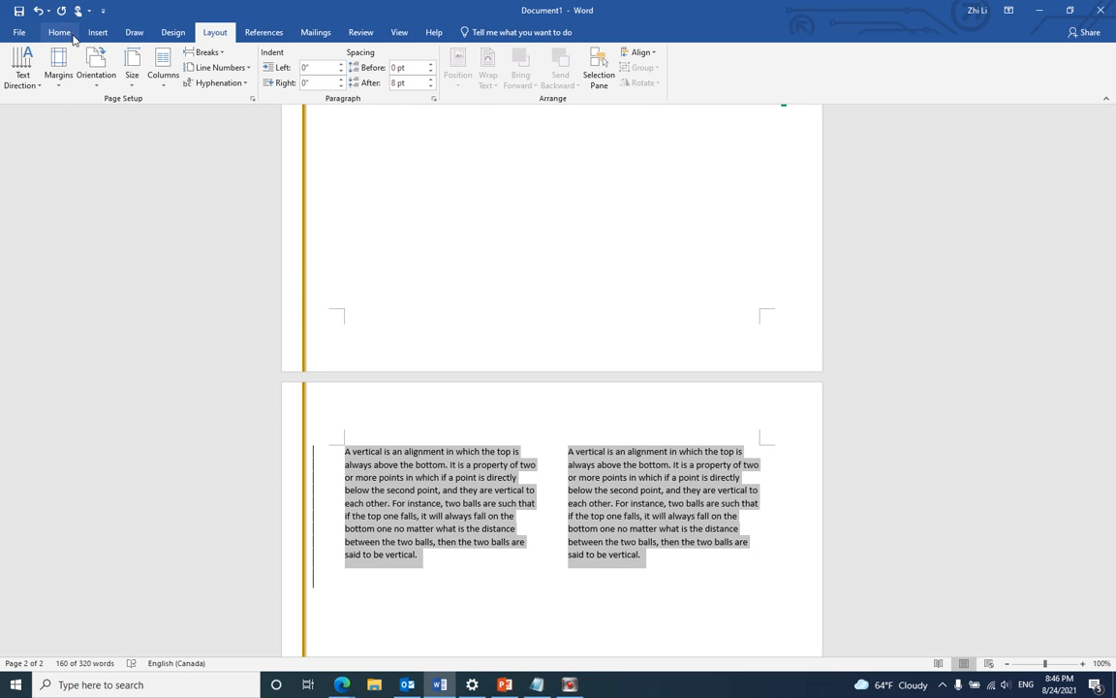
pyautogui.click(58, 31)
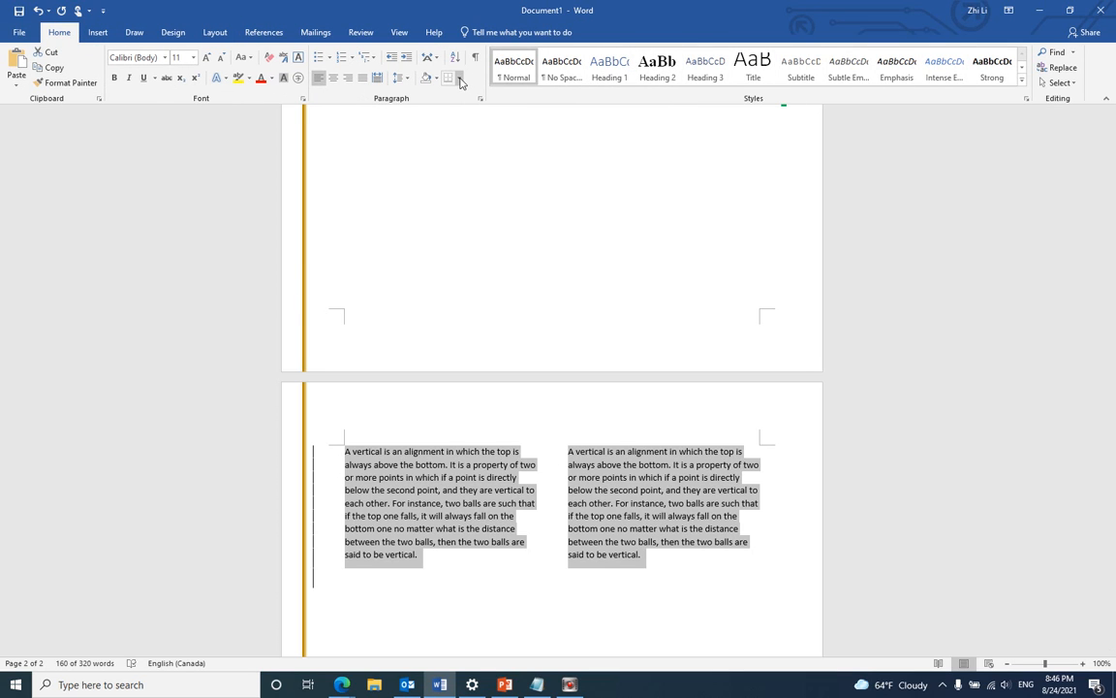
# Step: Apply a thick orange border on the left side only to the two-column paragraphs via Borders and Shading
pyautogui.click(462, 77)
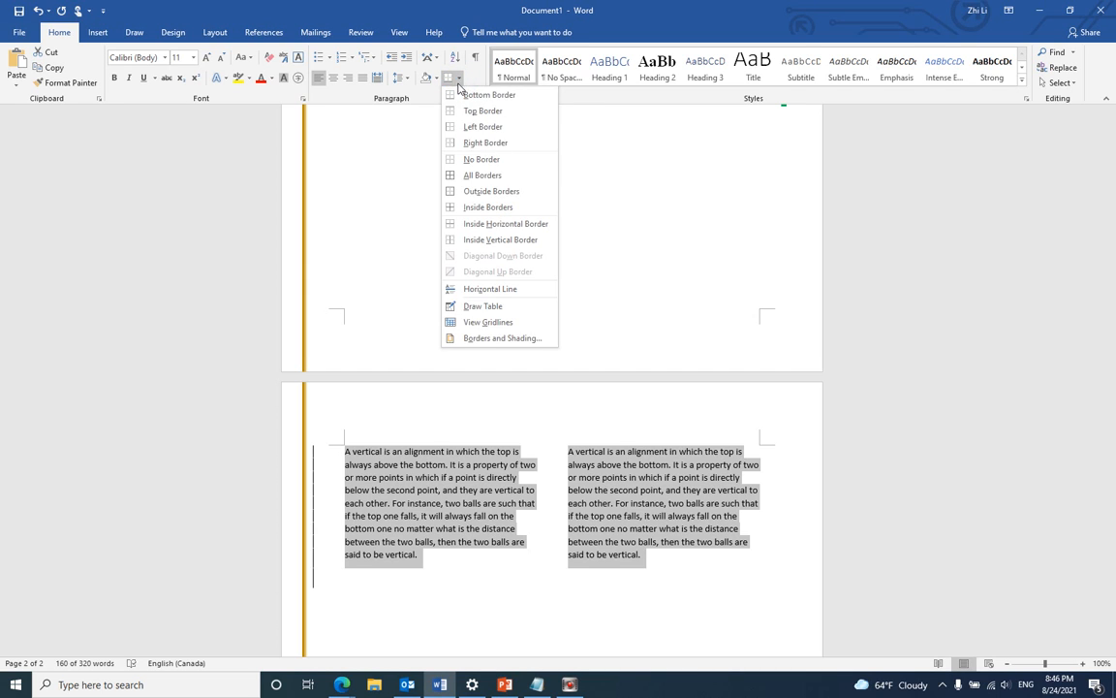
pyautogui.moveTo(502, 337)
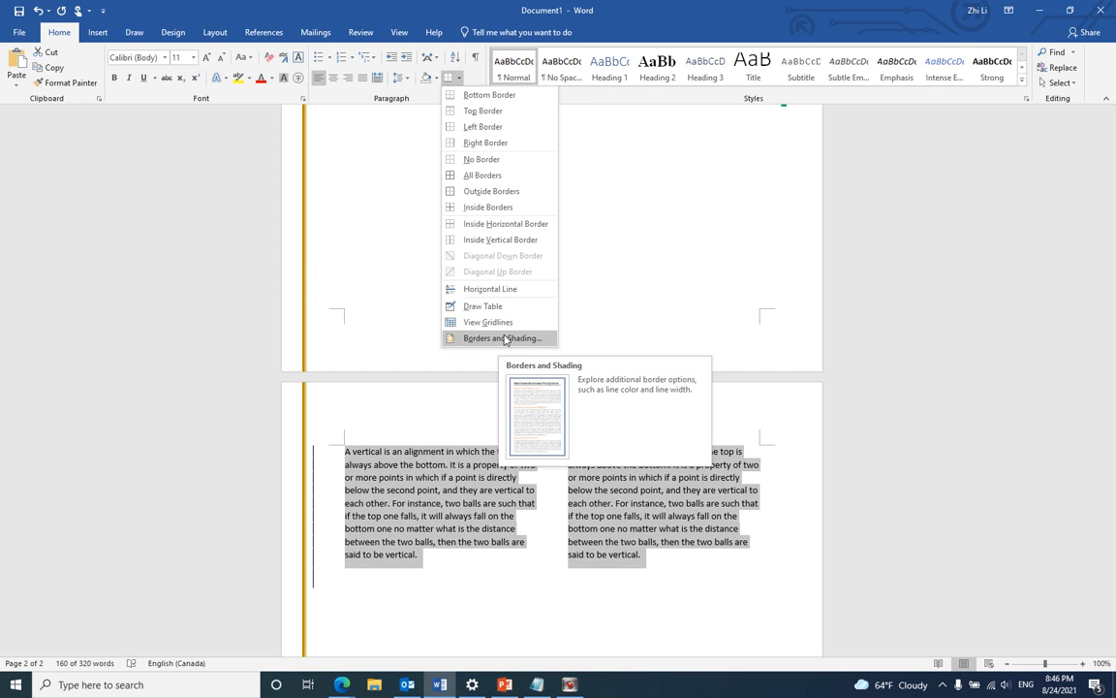
pyautogui.click(502, 337)
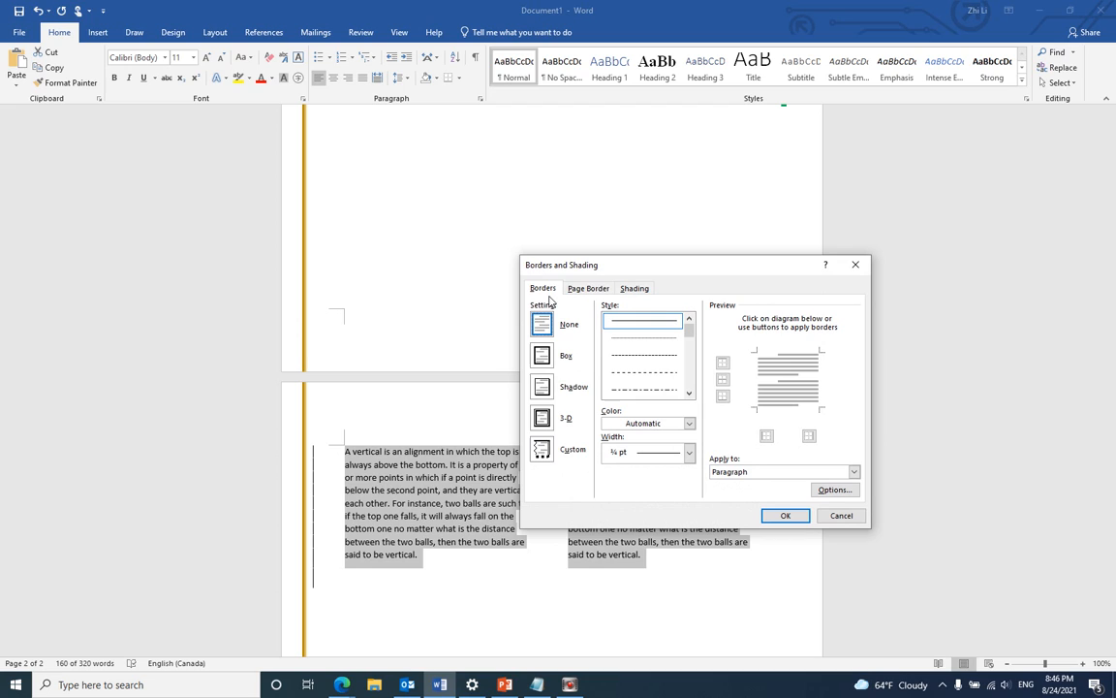
pyautogui.moveTo(545, 298)
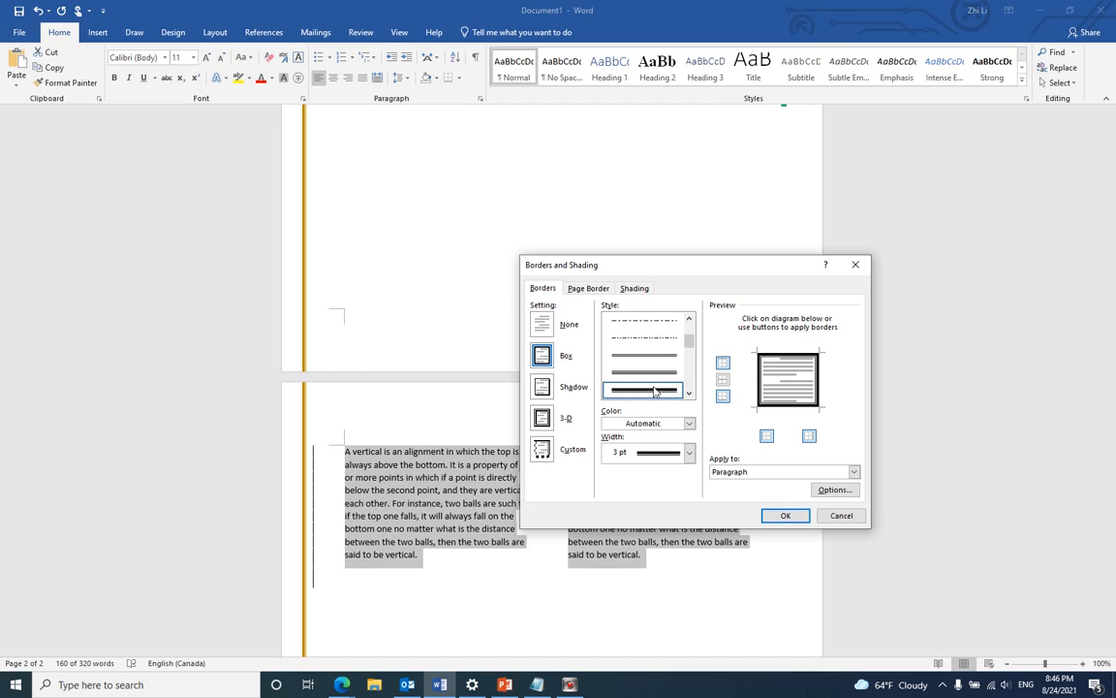
pyautogui.click(690, 423)
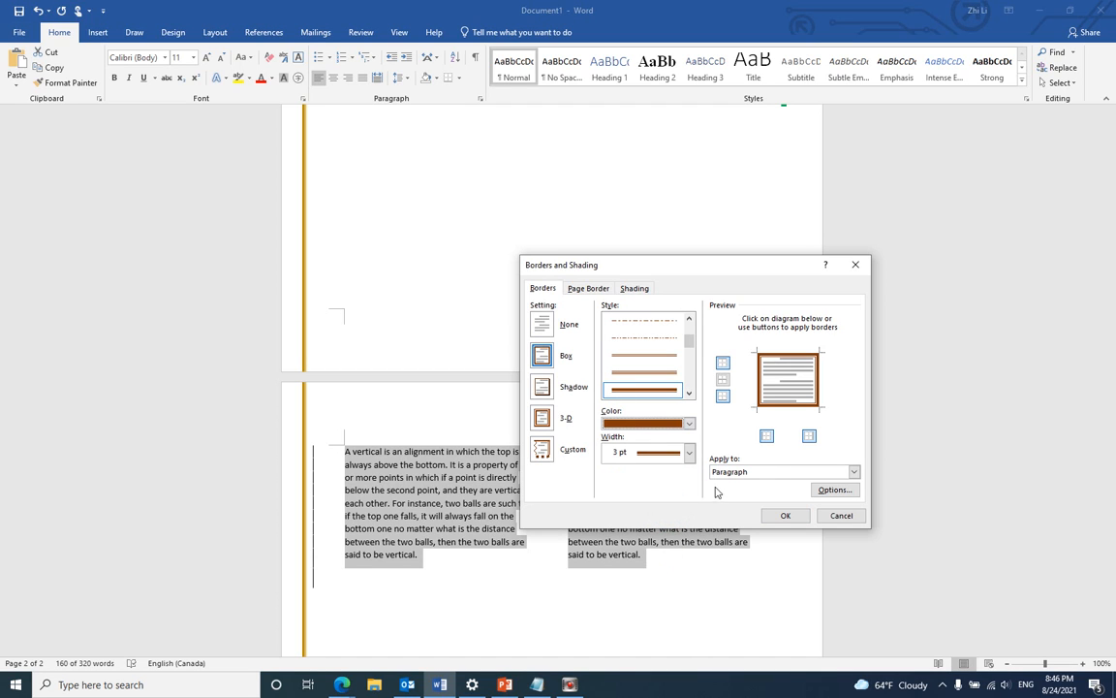
pyautogui.click(543, 448)
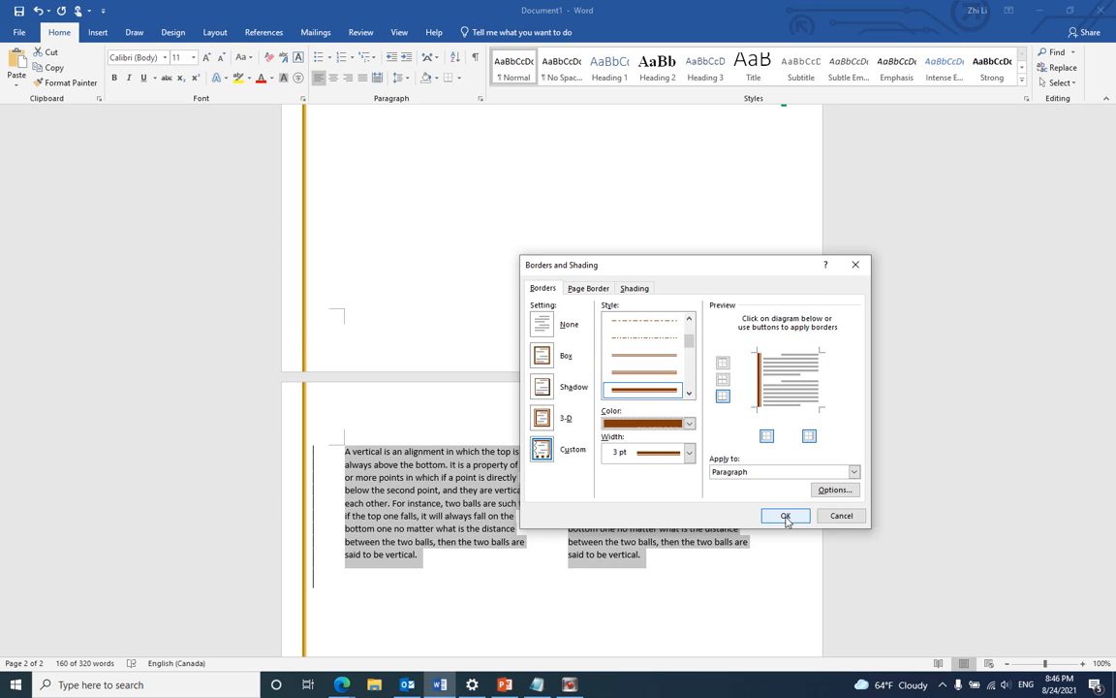
pyautogui.click(785, 516)
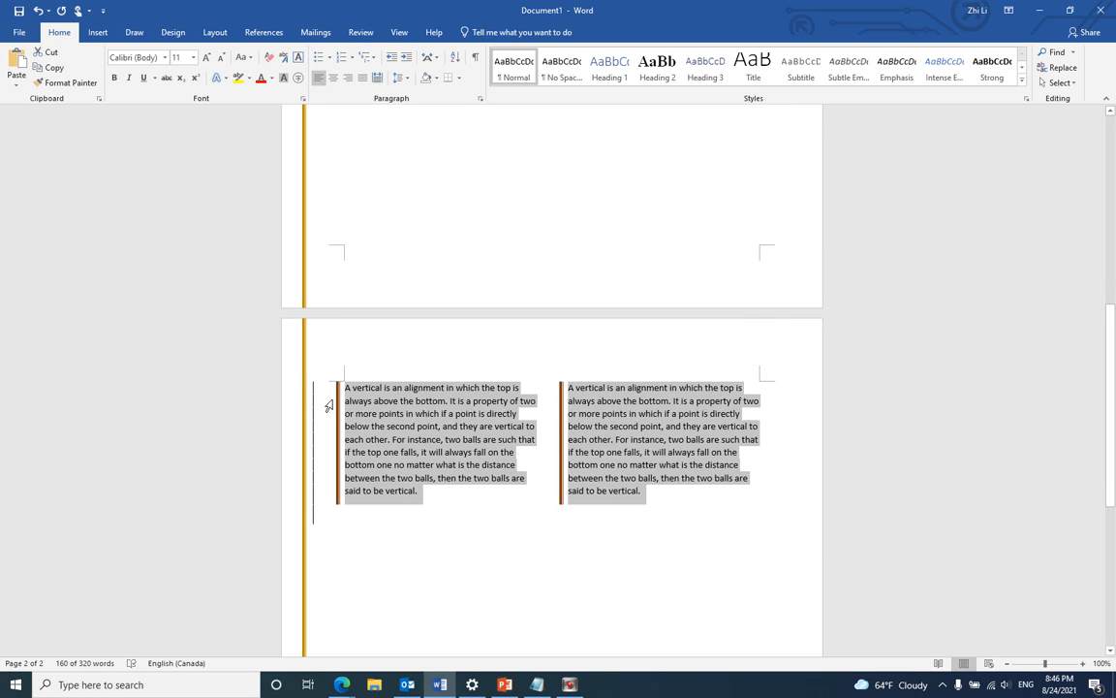